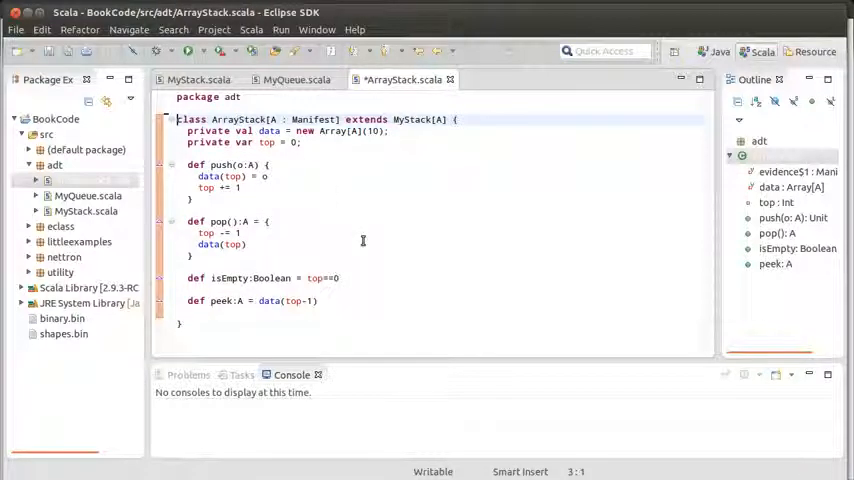
mouse_move(406, 160)
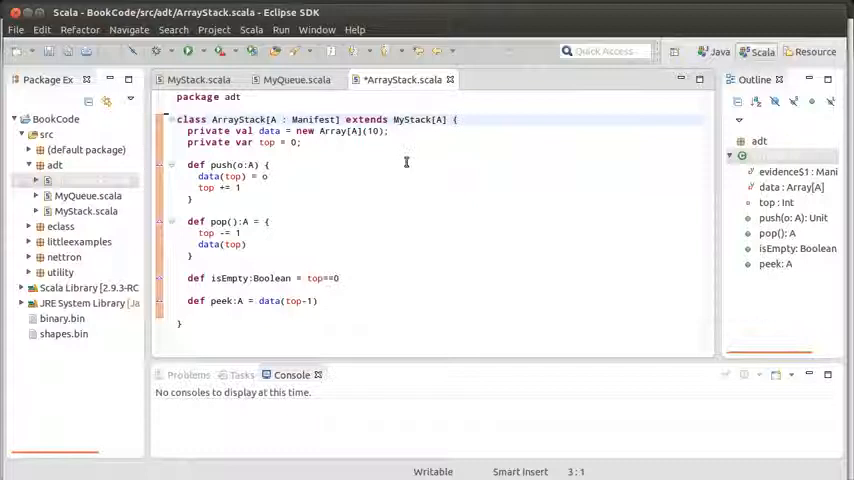
Step: Save ArrayStack.scala with its push, pop, isEmpty and peek methods and resume editing
key("ctrl+s")
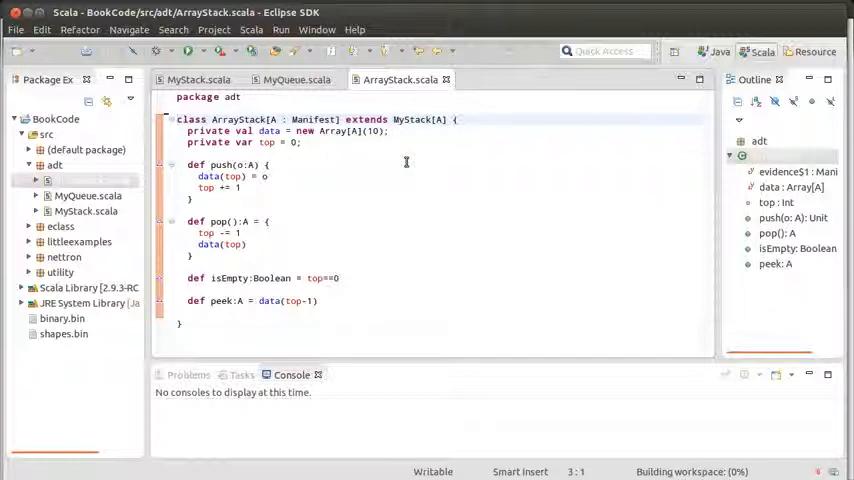
left_click(176, 278)
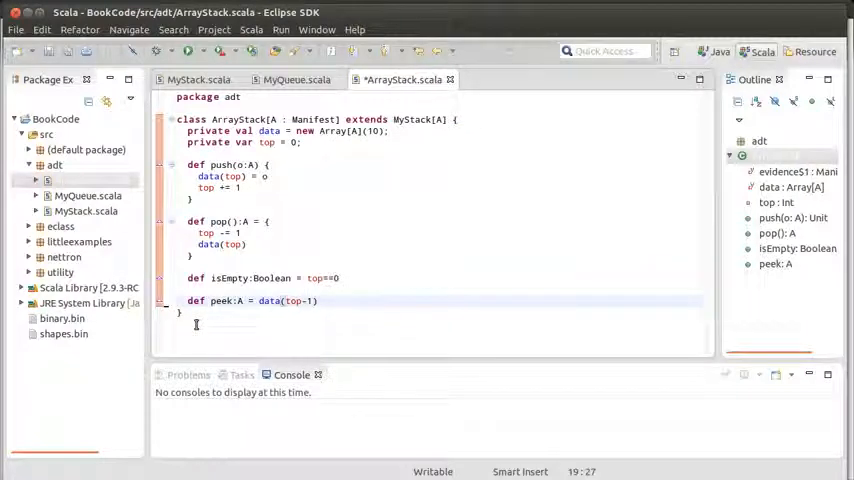
key("ctrl+s")
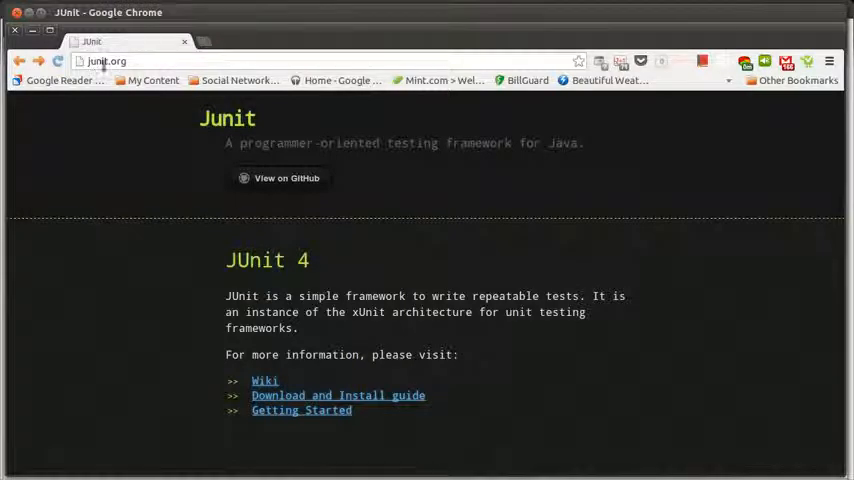
mouse_move(144, 158)
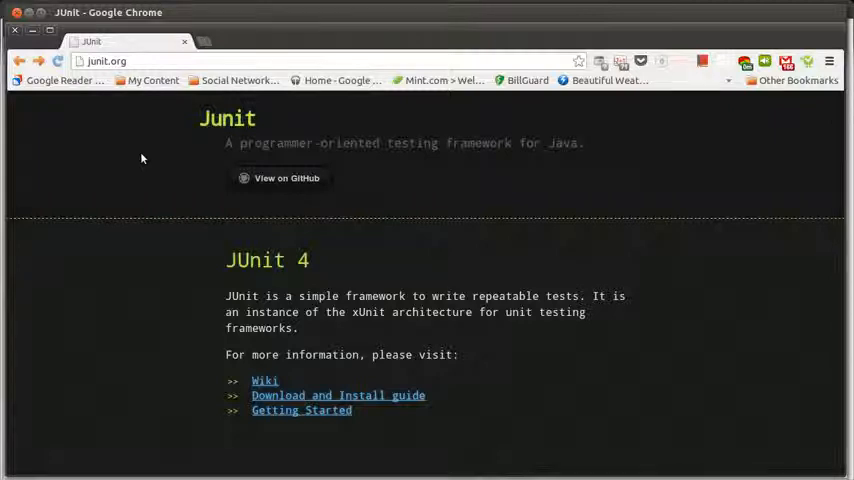
mouse_move(364, 400)
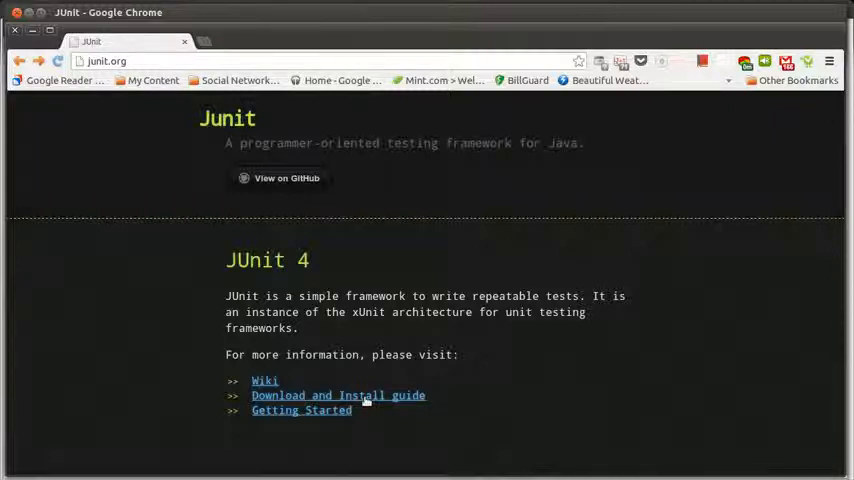
Step: Reach the JUnit 4.11 artifact page on Maven Central via the junit.org download guide
left_click(338, 396)
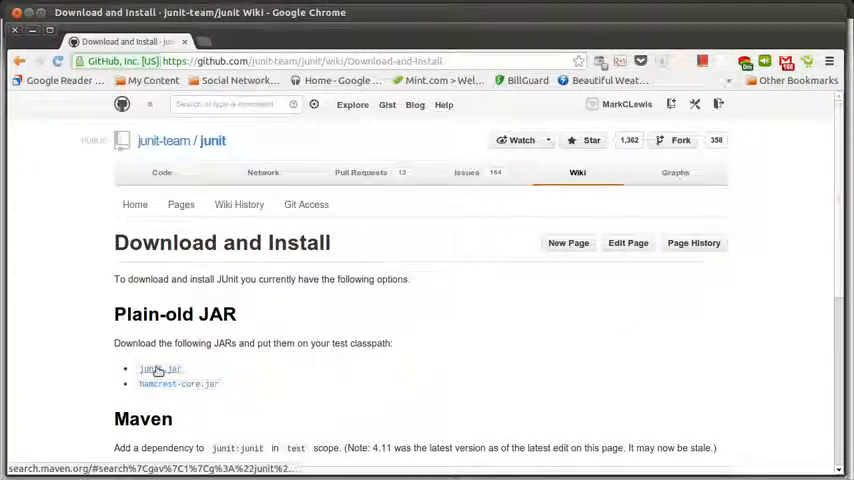
mouse_move(204, 336)
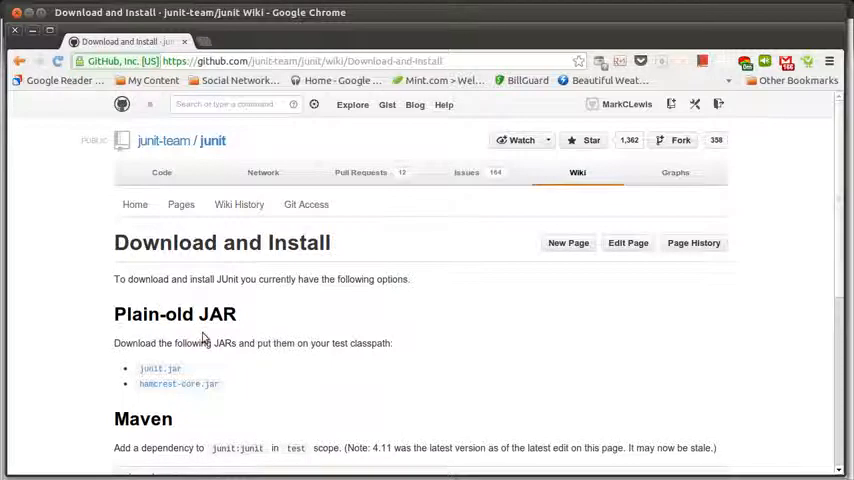
left_click(160, 368)
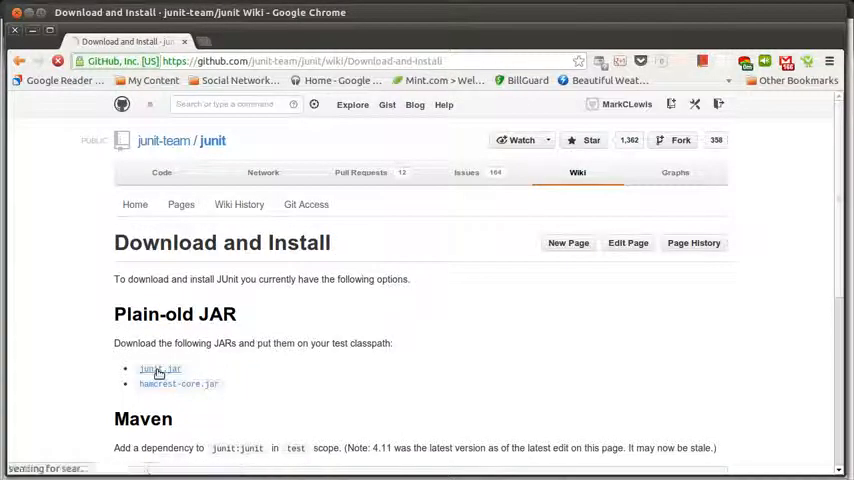
left_click(160, 368)
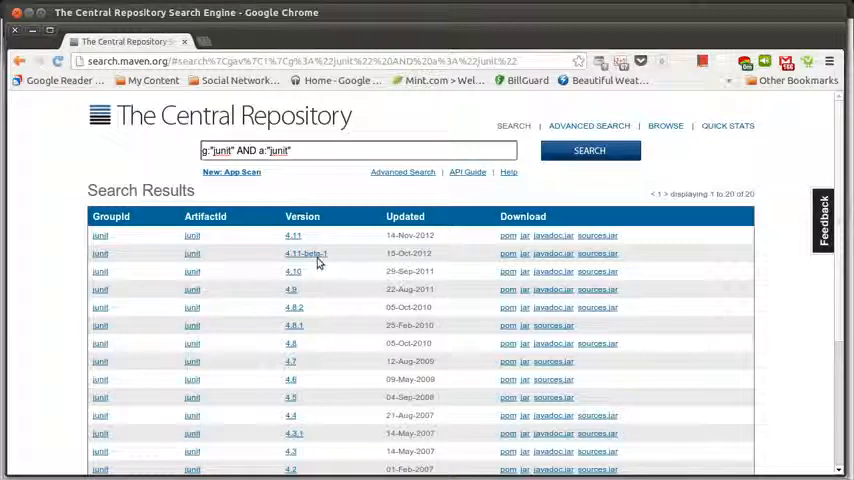
mouse_move(340, 308)
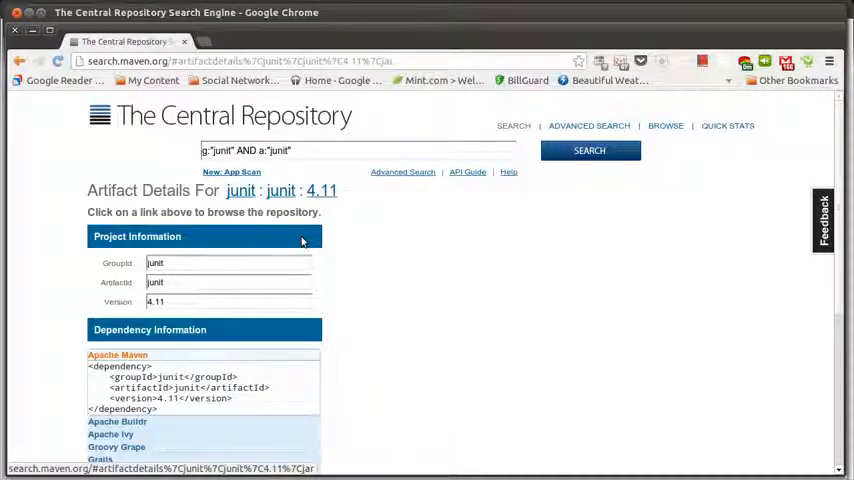
scroll("down", 3)
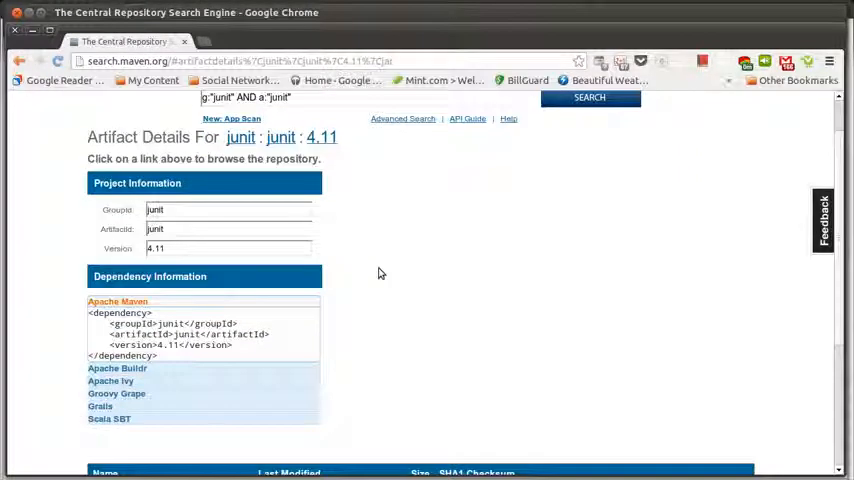
scroll("down", 3)
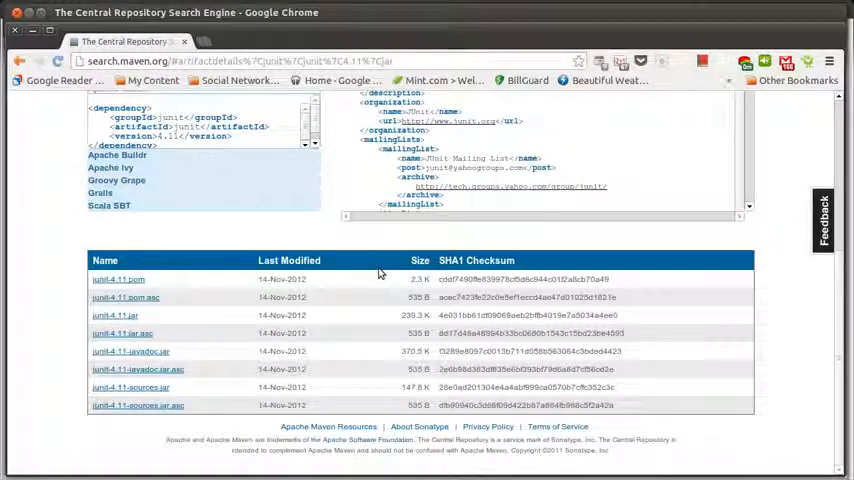
mouse_move(144, 352)
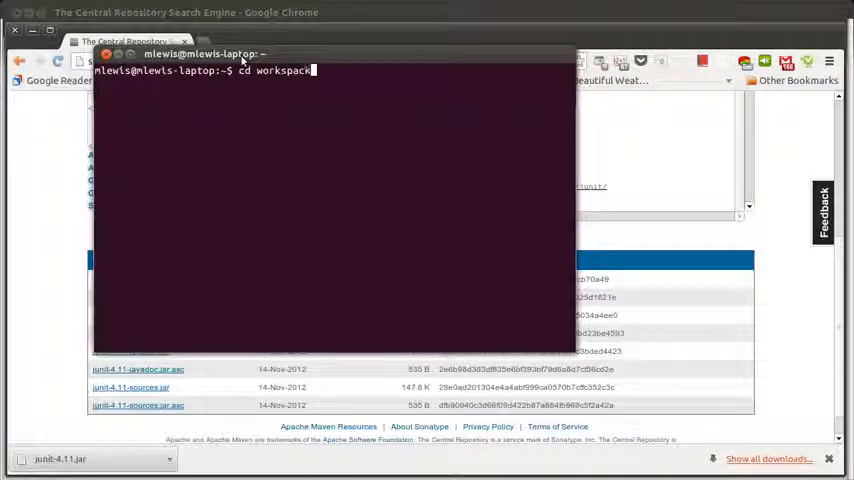
Step: Change into workspaceIAPUS and run a command referencing ~/Downloads/junit-4.11.jar
key("Return")
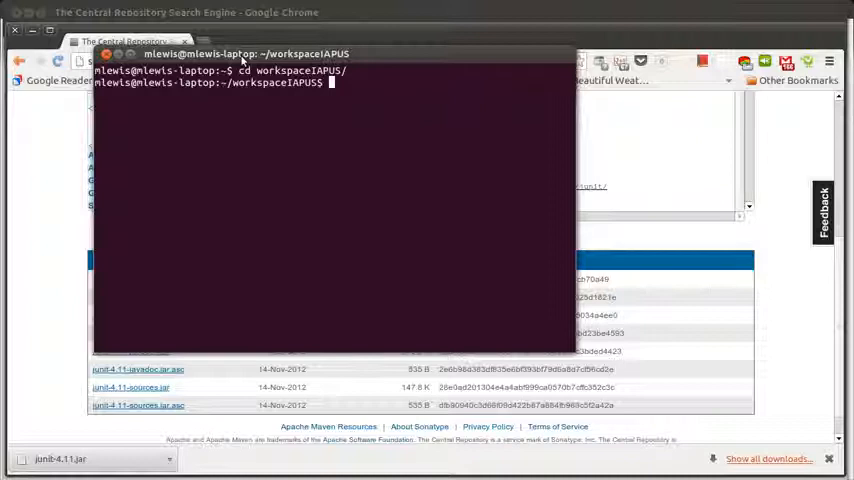
type("/Dow")
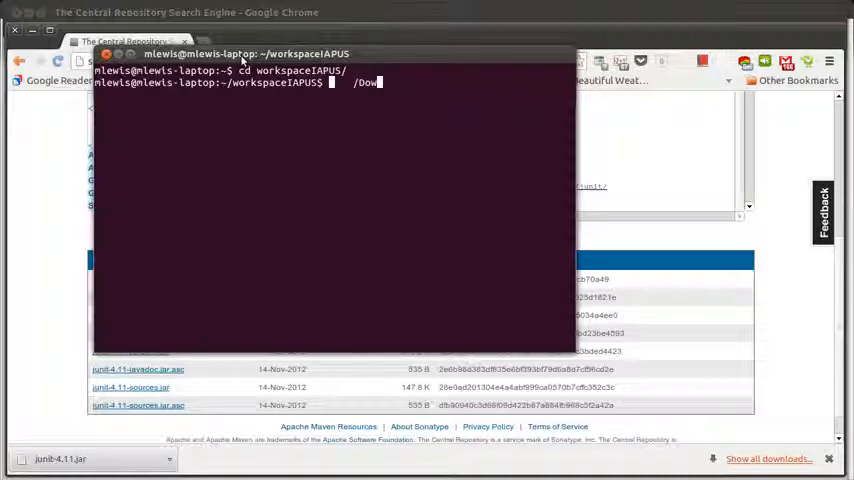
type("nloads/")
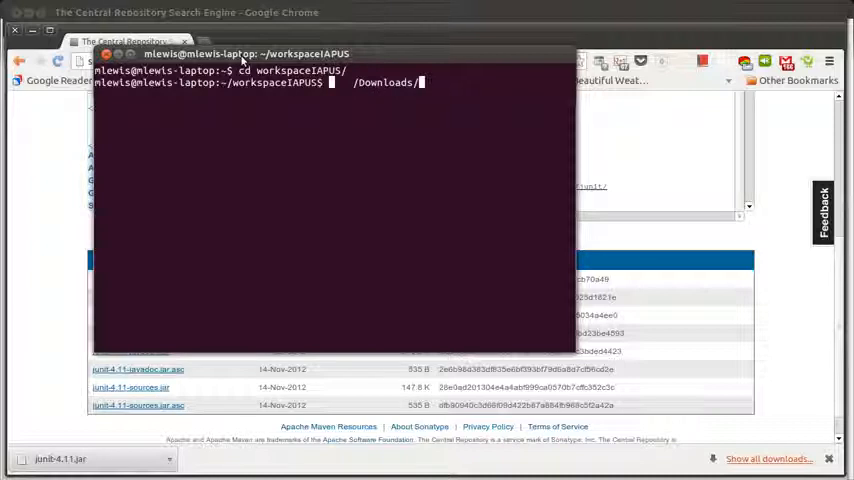
type("junit-4.11.jar")
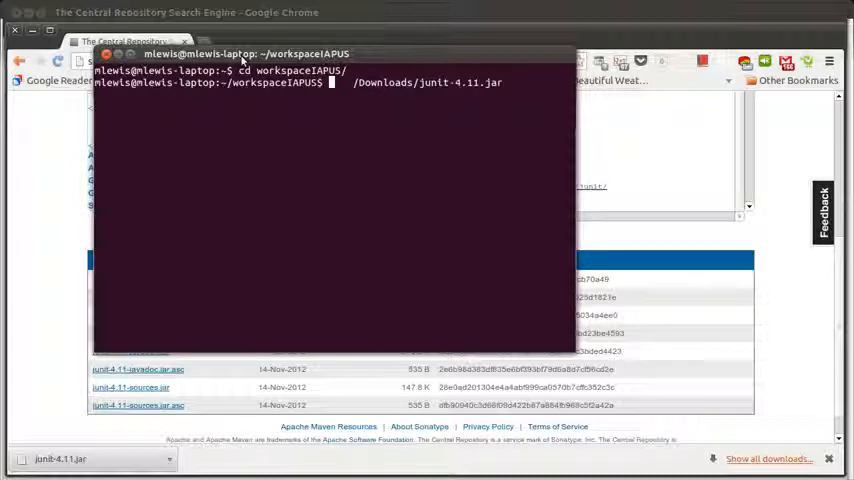
key("Return")
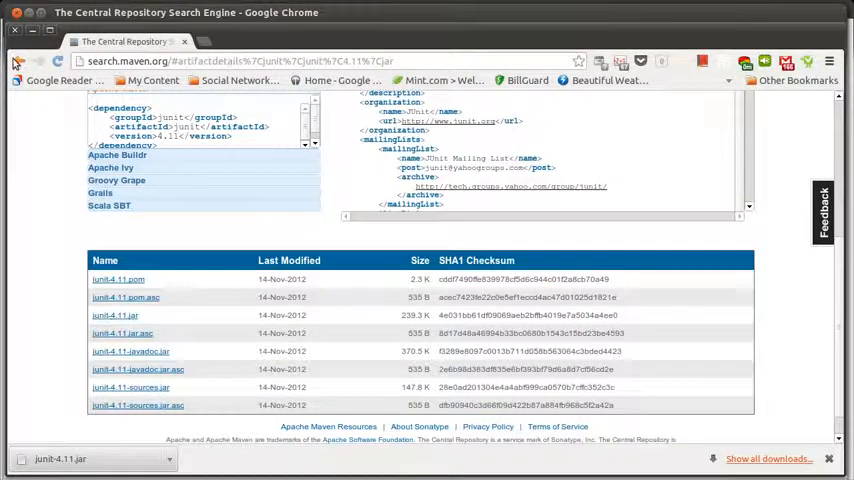
Step: Download hamcrest-core-1.3.jar from Maven Central via the JUnit guide and keep it
left_click(16, 60)
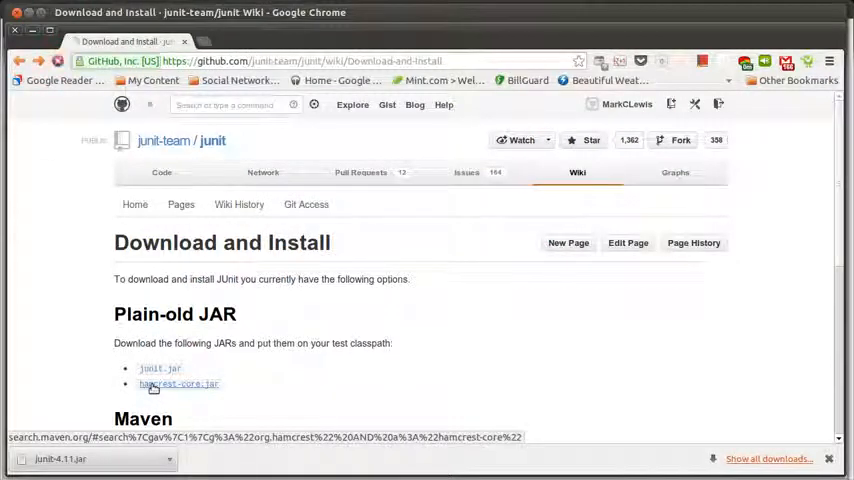
left_click(178, 384)
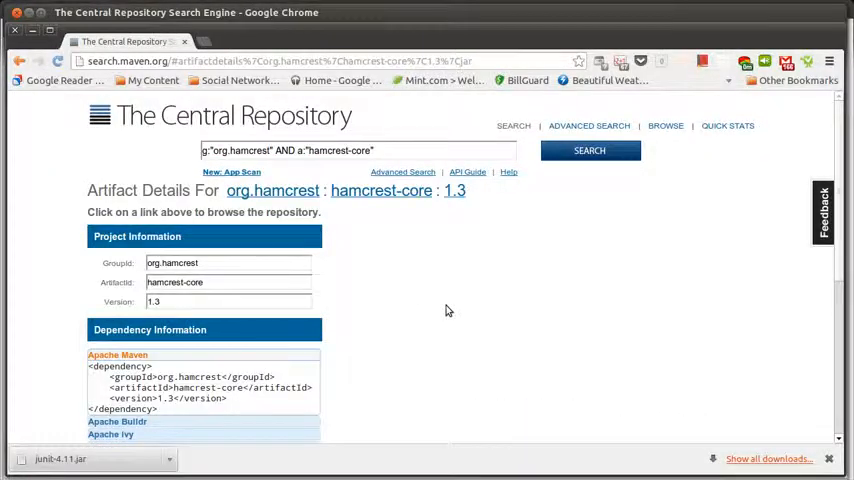
scroll("down", 3)
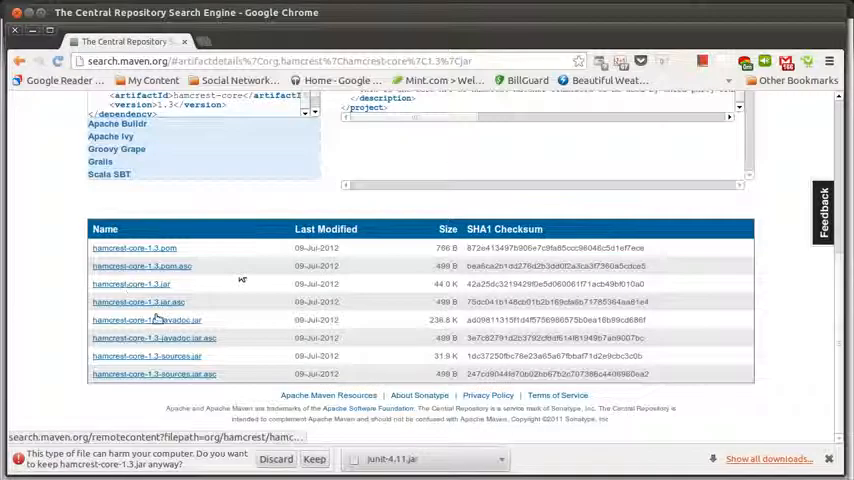
left_click(314, 460)
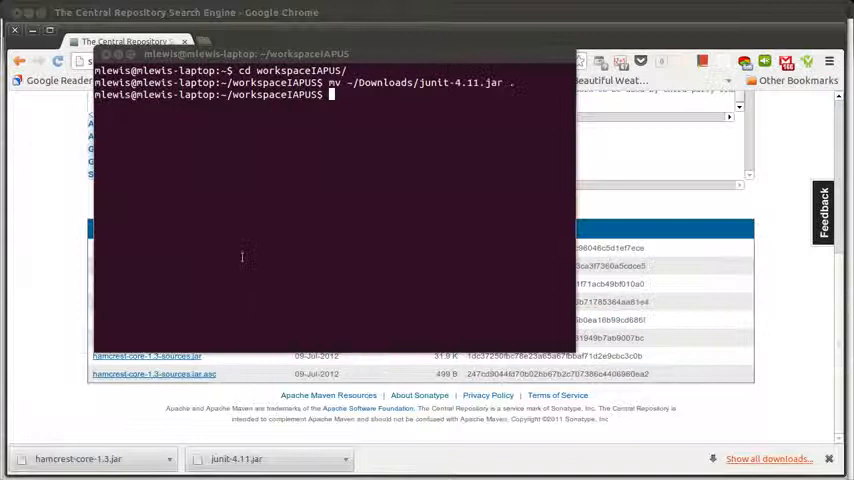
Step: Move ~/Downloads/junit-4.11.jar into the workspaceIAPUS directory with mv
type("mv ~/Downloads/junit-4.11.jar")
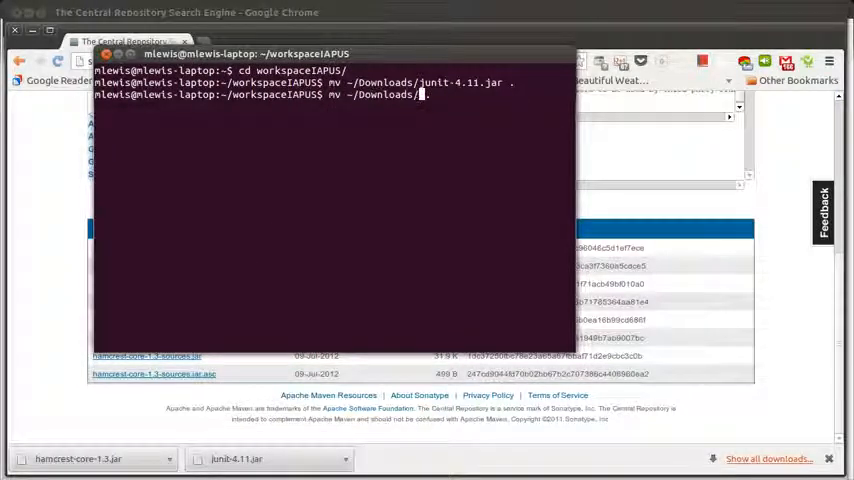
key("Return")
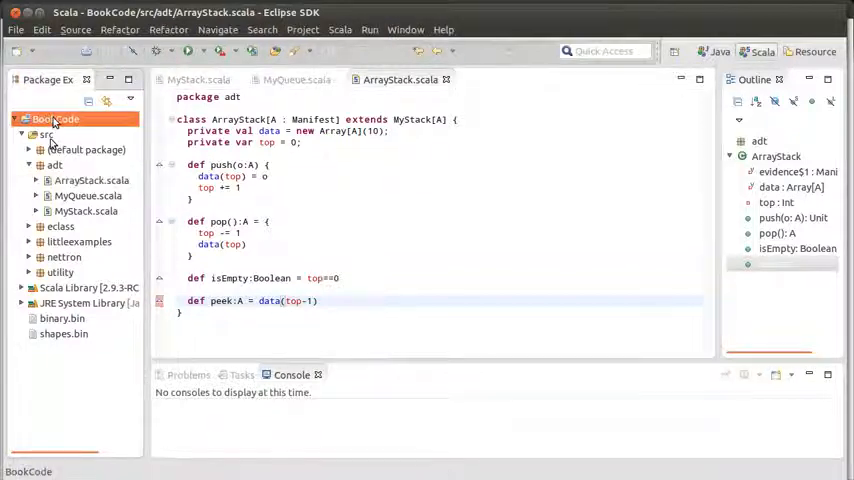
Step: Reach BookCode's Java Build Path libraries and browse to the workspaceAPUS folder for external jars
right_click(56, 120)
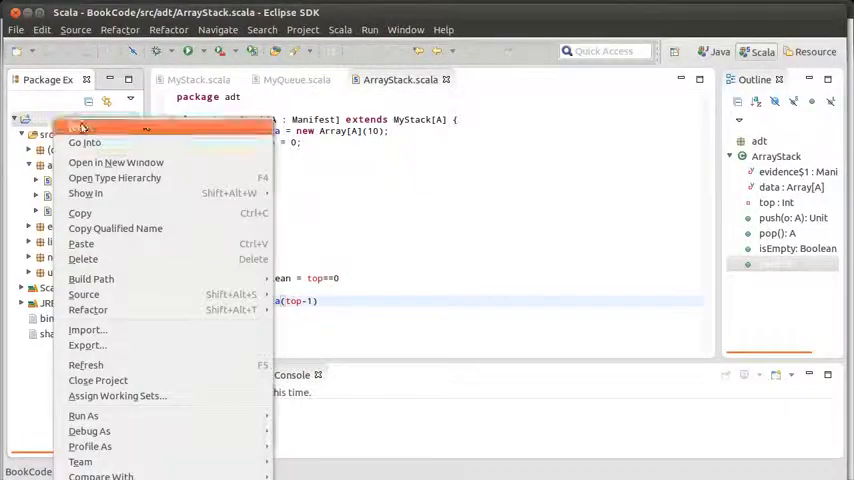
mouse_move(92, 280)
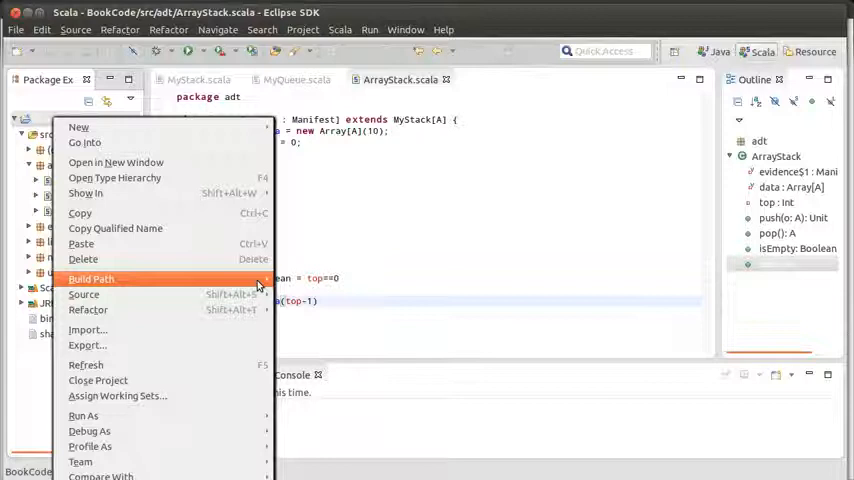
mouse_move(92, 280)
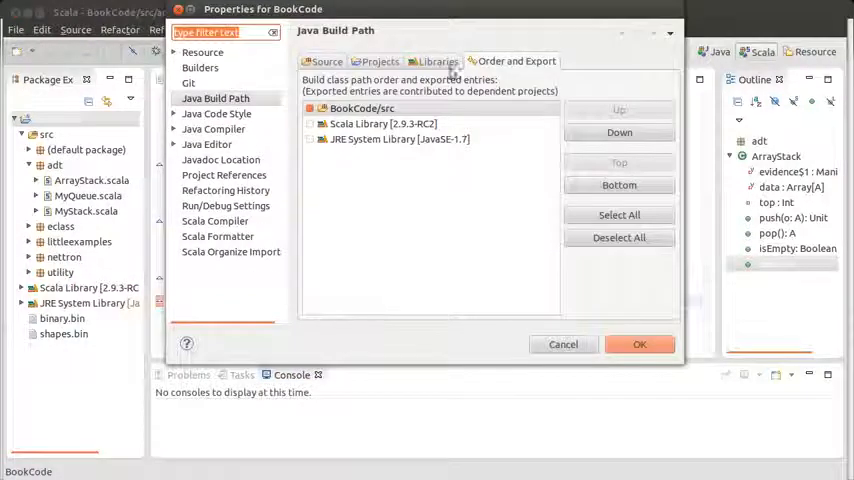
left_click(436, 60)
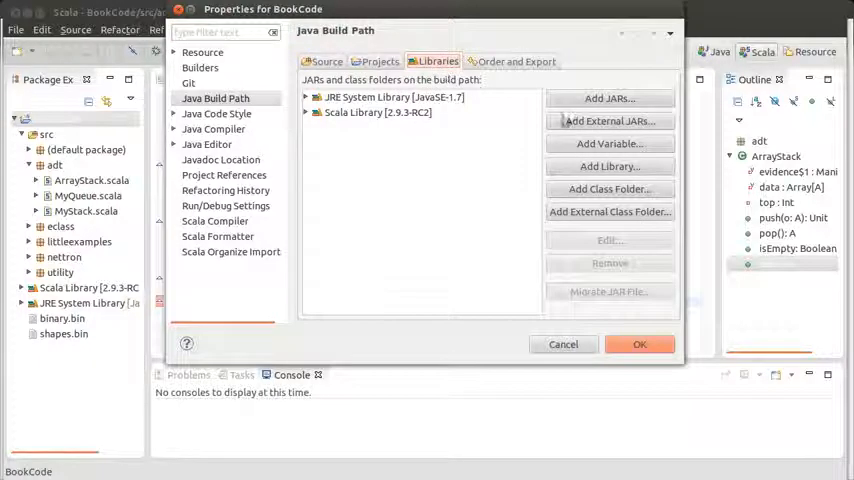
left_click(608, 120)
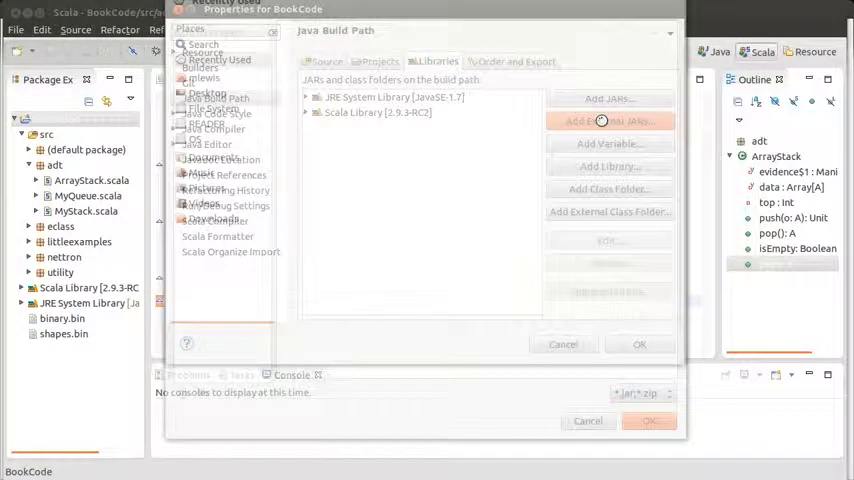
left_click(608, 120)
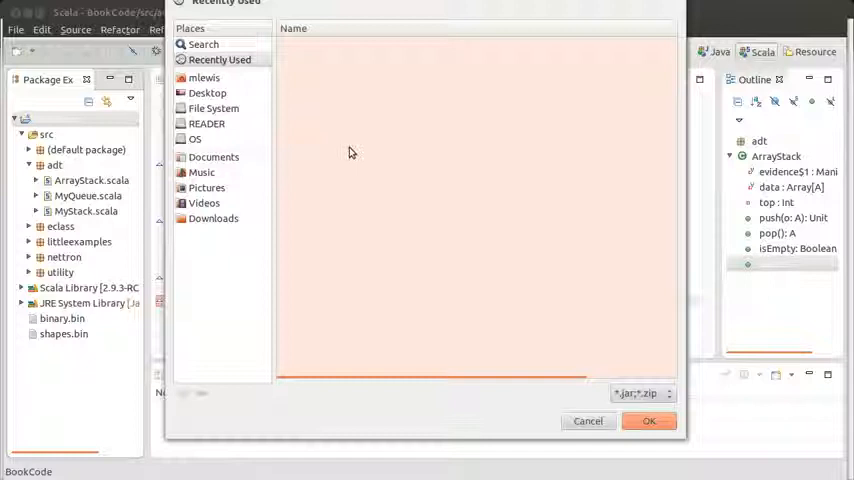
mouse_move(324, 134)
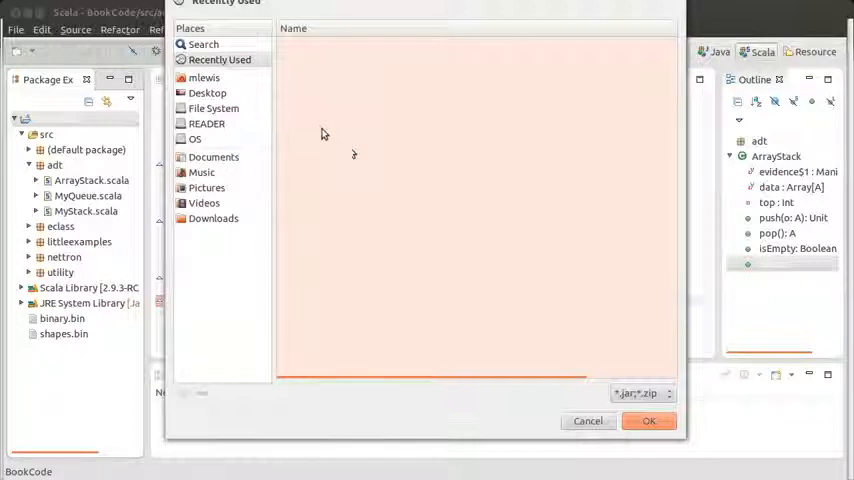
mouse_move(238, 132)
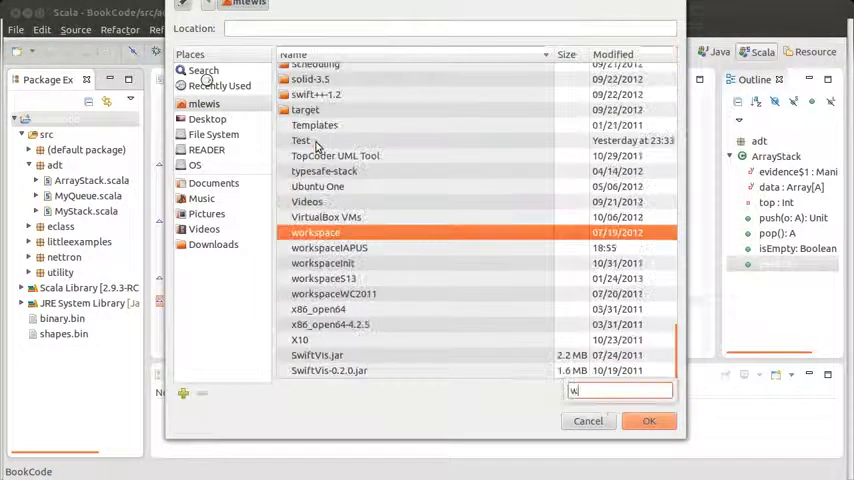
type("ork")
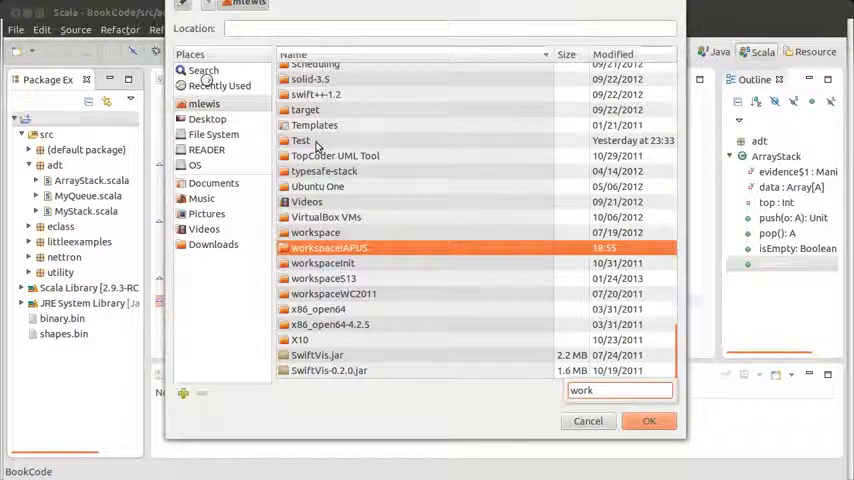
double_click(328, 246)
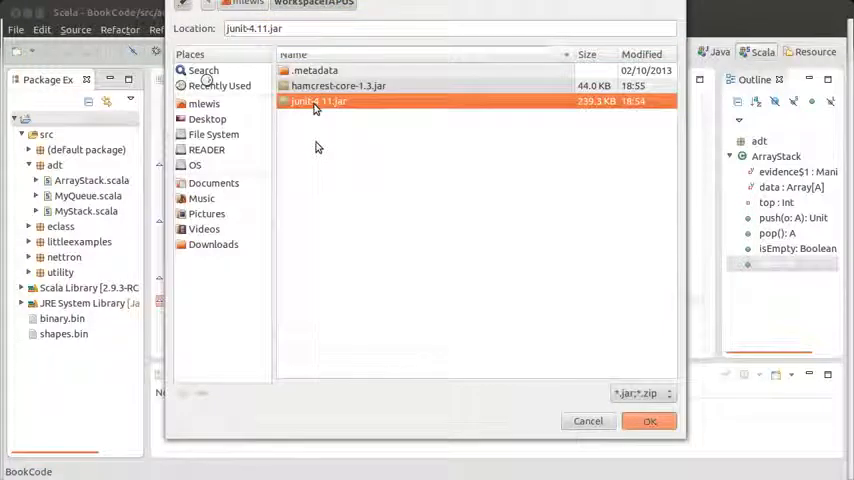
Step: Add junit-4.11.jar and hamcrest-core-1.3.jar to the build path and apply the changes
left_click(648, 420)
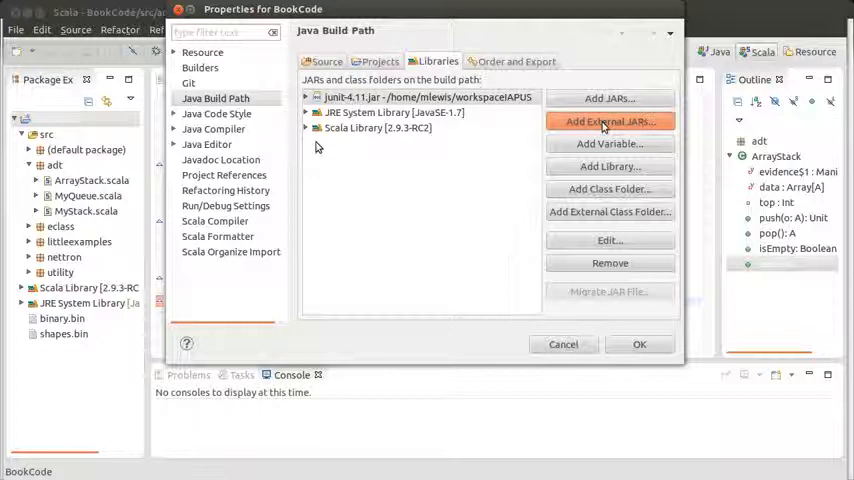
left_click(608, 120)
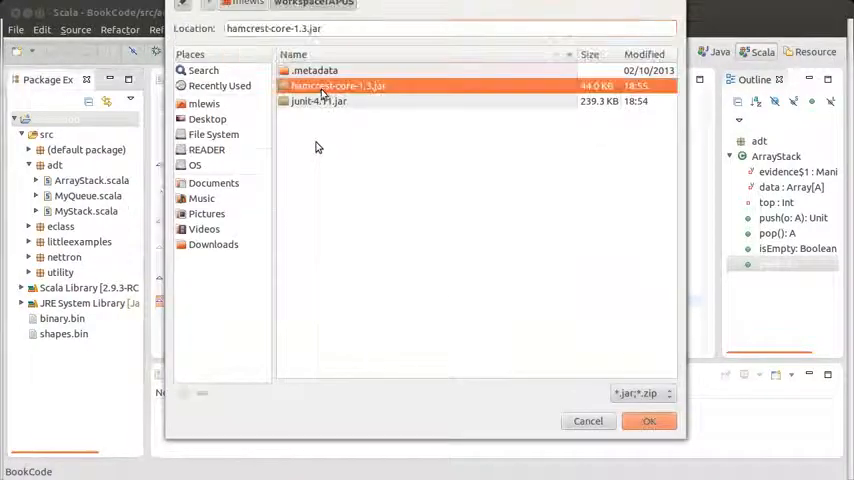
left_click(648, 420)
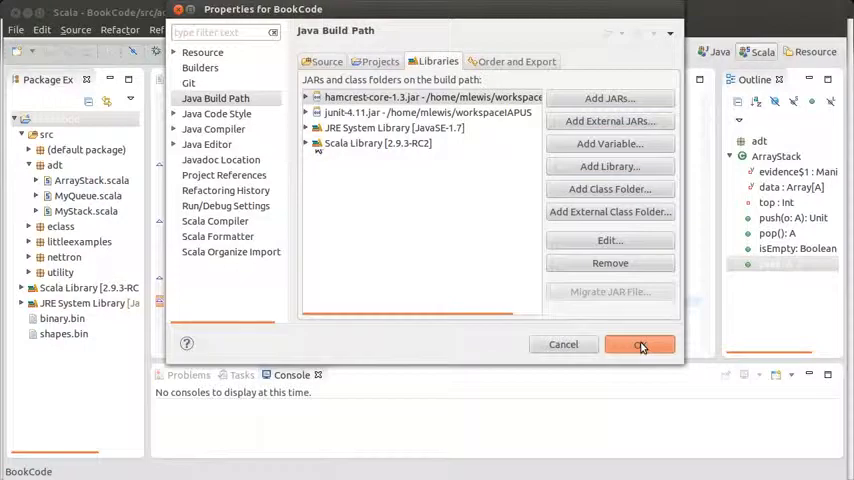
left_click(640, 344)
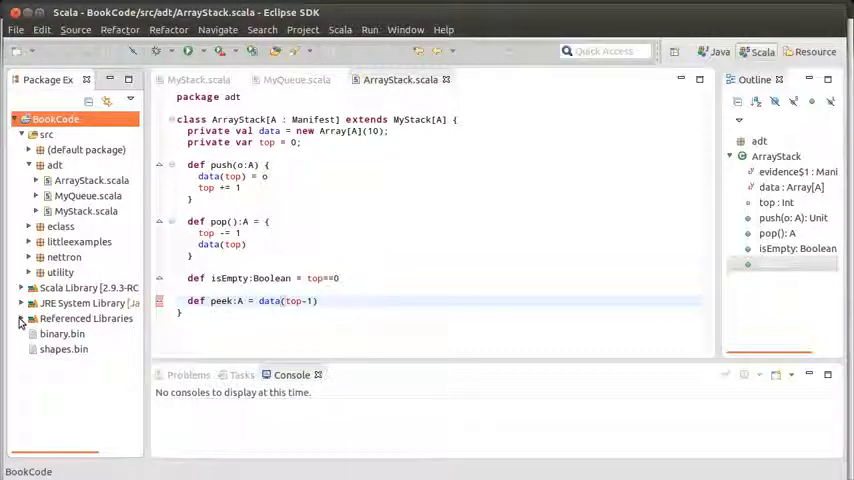
left_click(32, 318)
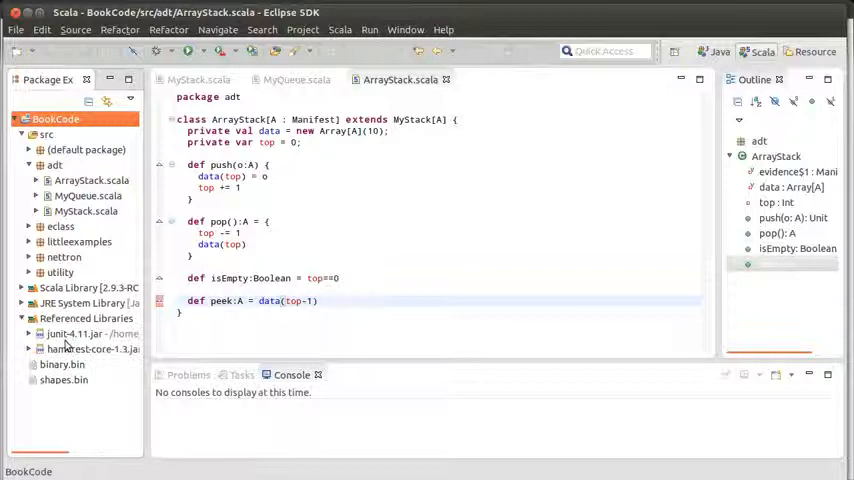
left_click(22, 318)
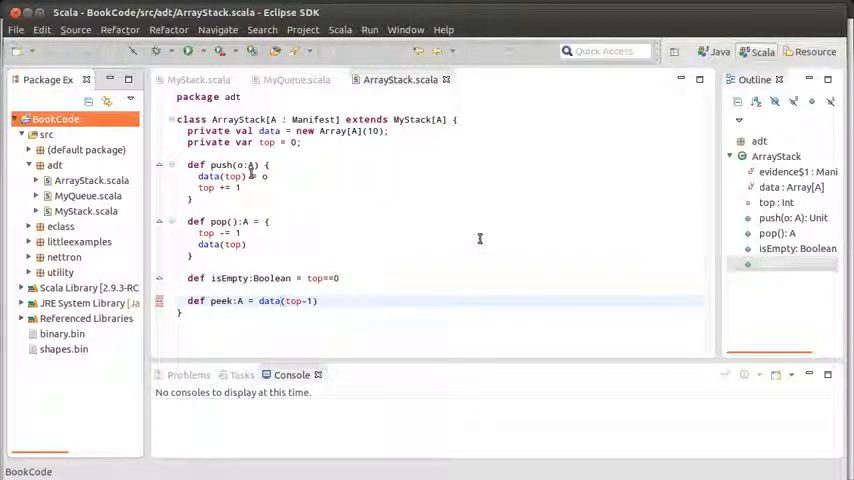
Step: Create a new package named test in the BookCode project
right_click(56, 118)
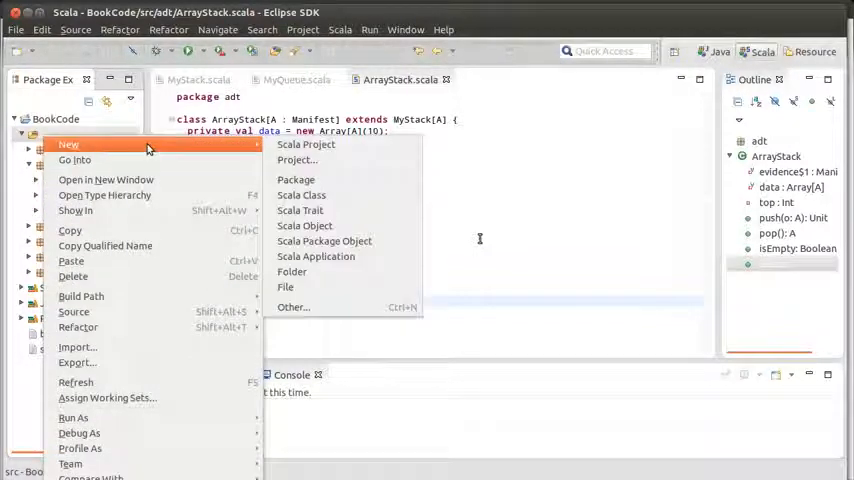
mouse_move(296, 180)
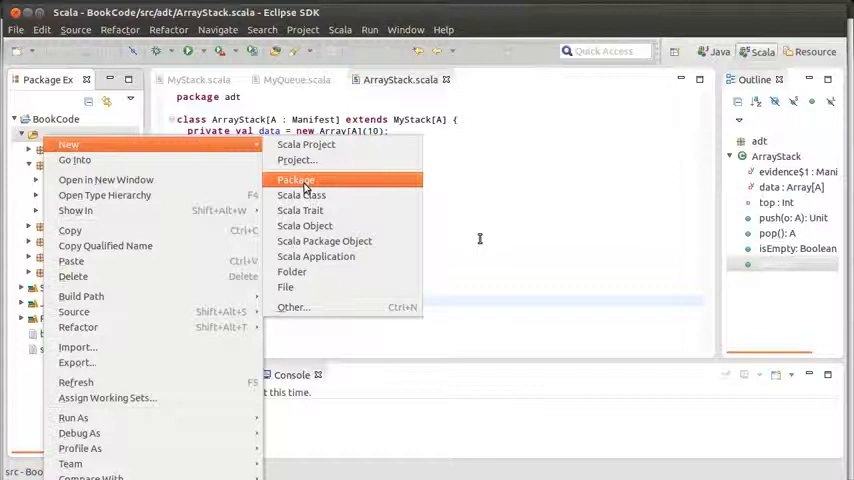
left_click(296, 180)
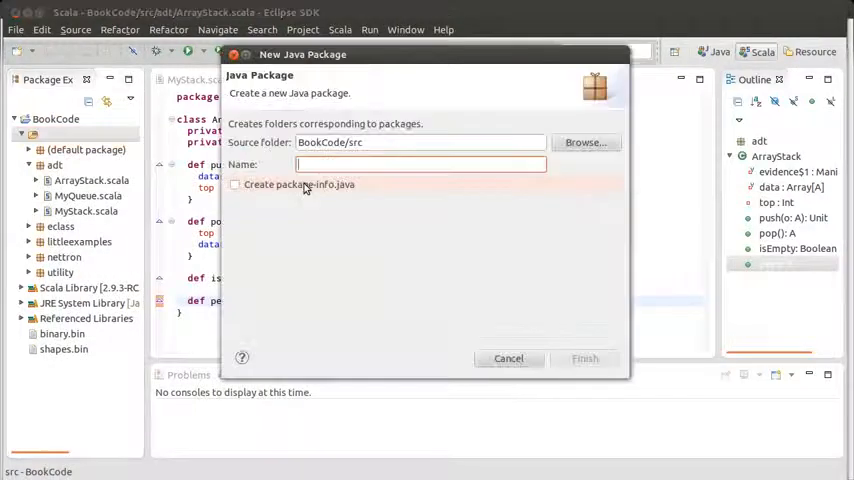
type("test")
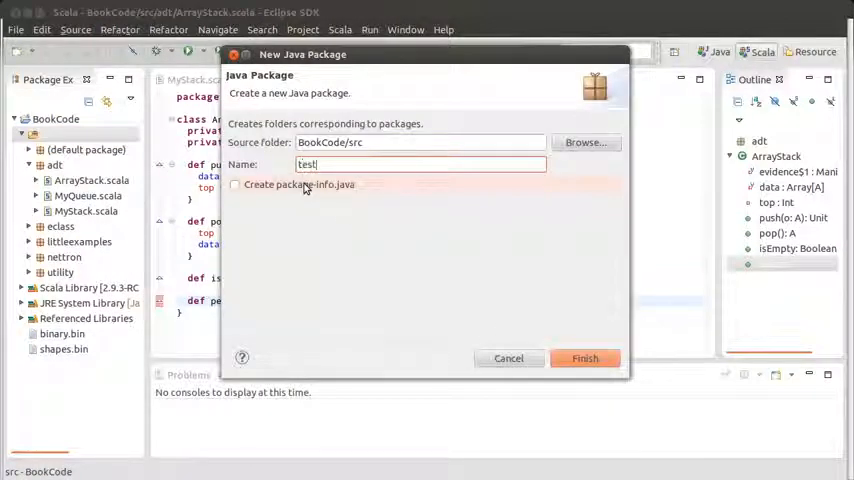
left_click(584, 358)
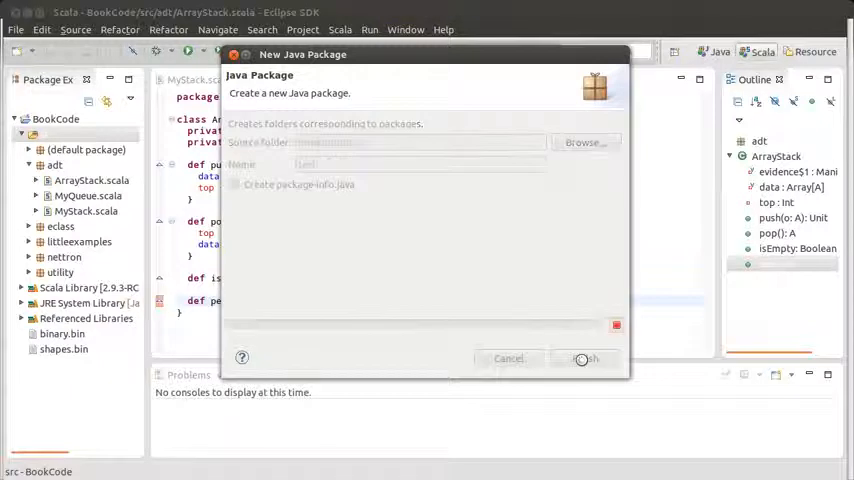
left_click(588, 358)
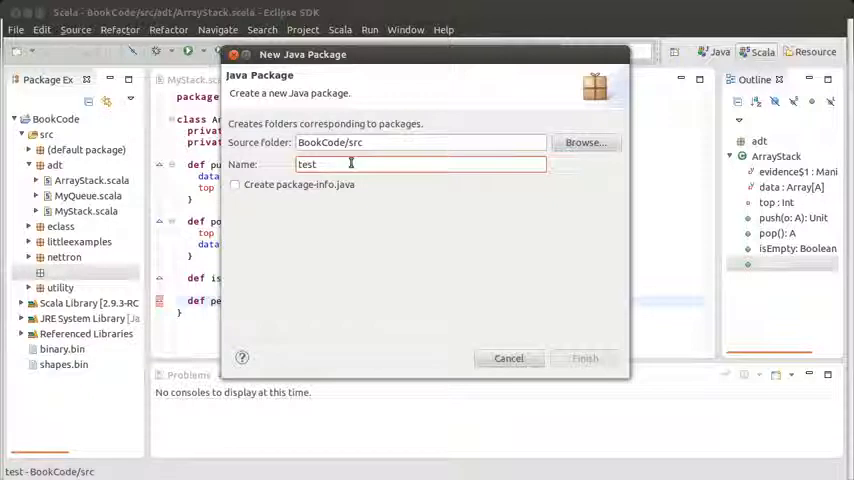
Step: Create a second package named test.adt and select it
type(".")
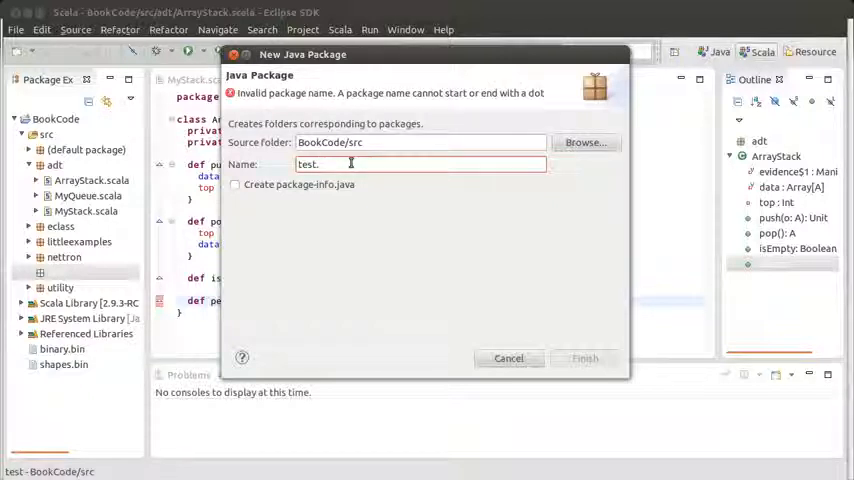
type("adt")
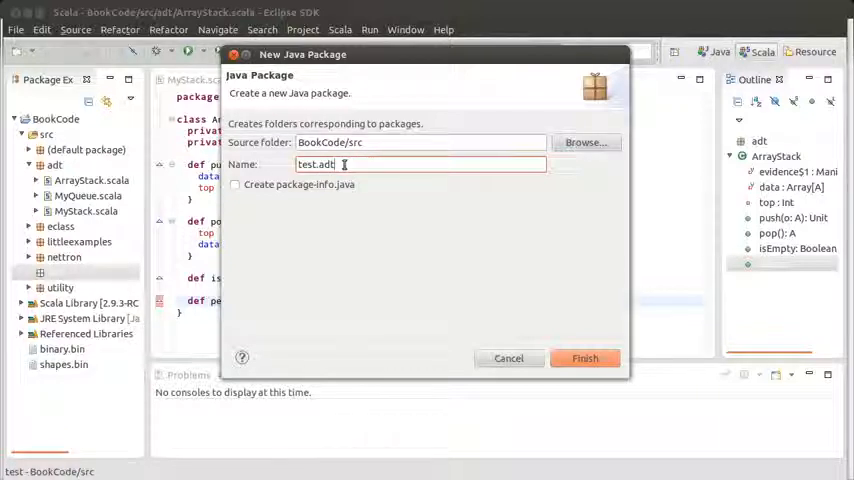
left_click(584, 358)
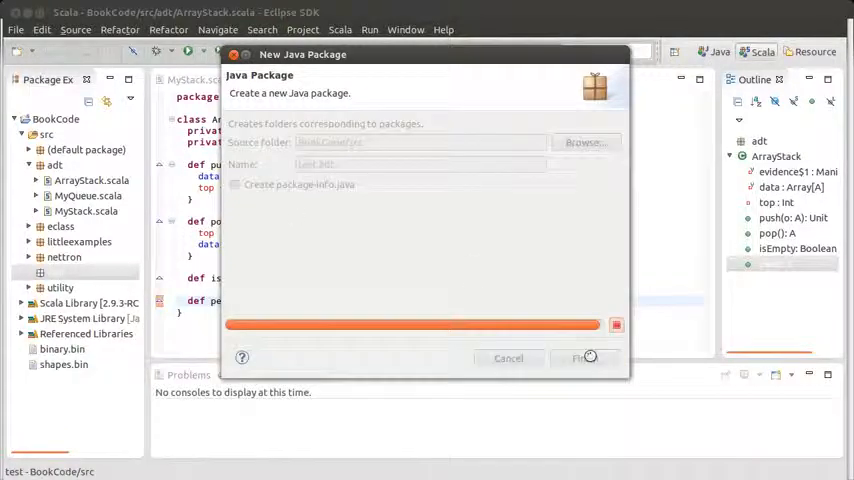
left_click(584, 358)
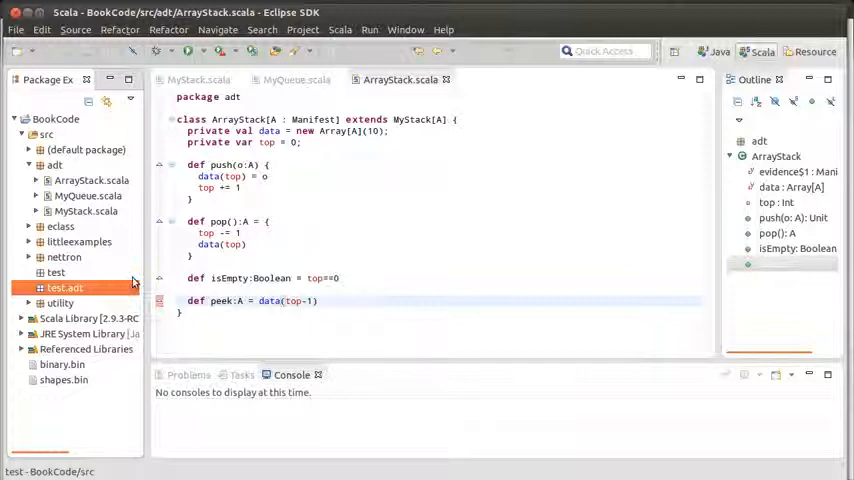
Step: Create the Scala class TestArrayStack inside the test.adt package
right_click(64, 288)
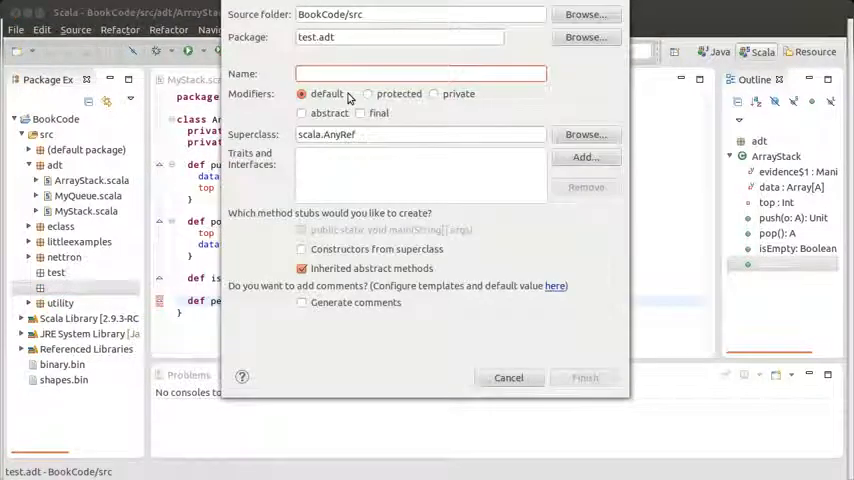
type("stArray")
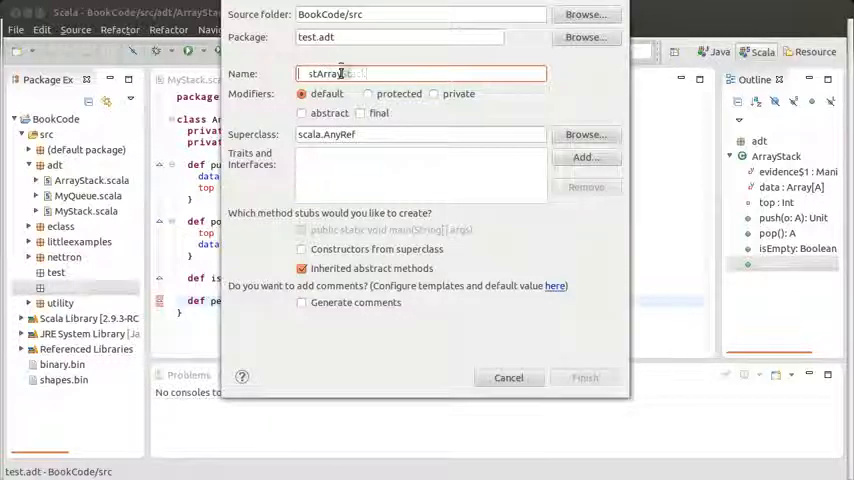
left_click(584, 376)
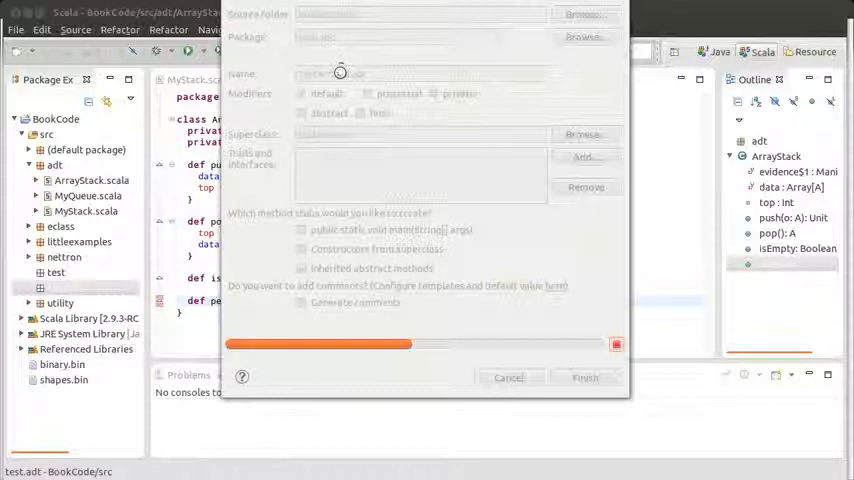
left_click(584, 376)
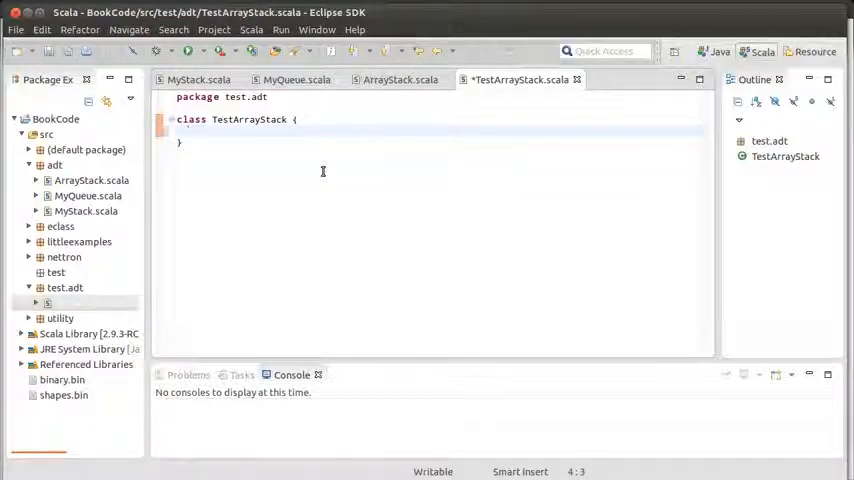
Step: Declare the emptyOnCreate method in TestArrayStack and start its body
type("def")
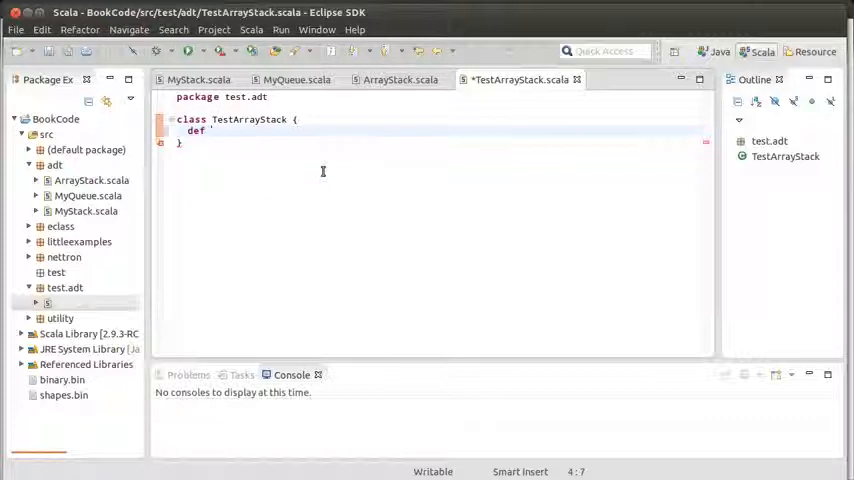
type("empty")
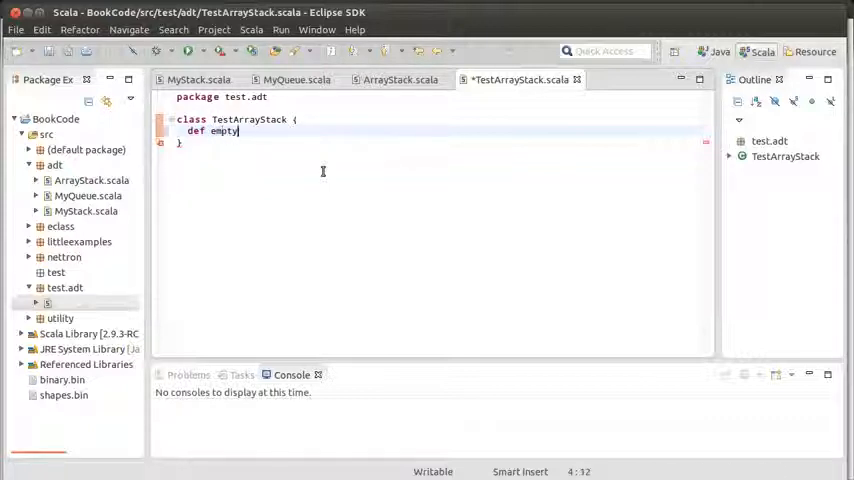
type("OnCreate")
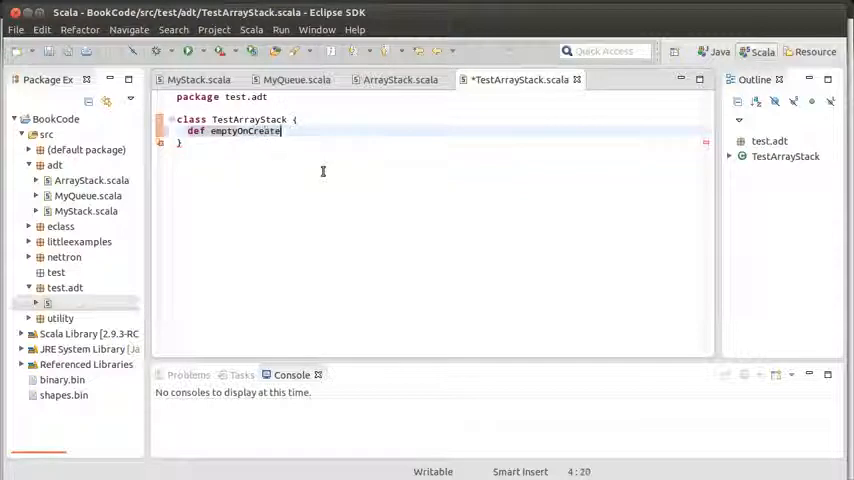
key("Return")
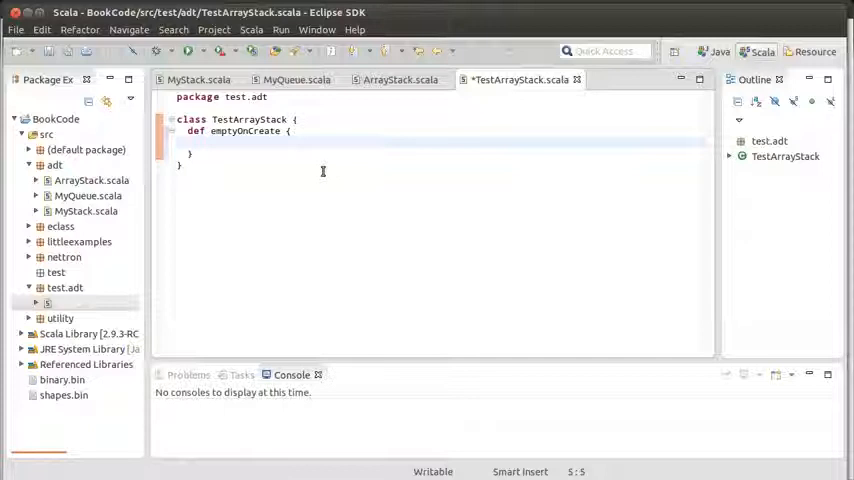
Step: Declare val stack as a new ArrayStack[Int] inside emptyOnCreate
type("val sta")
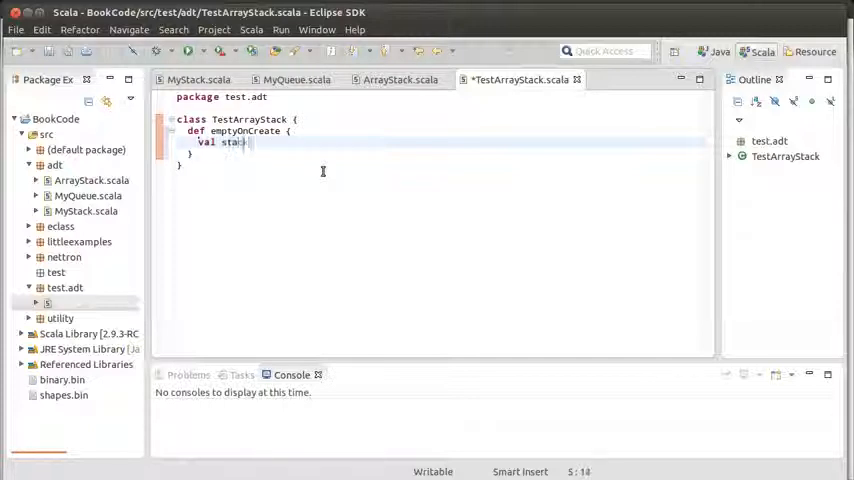
type("ck = n")
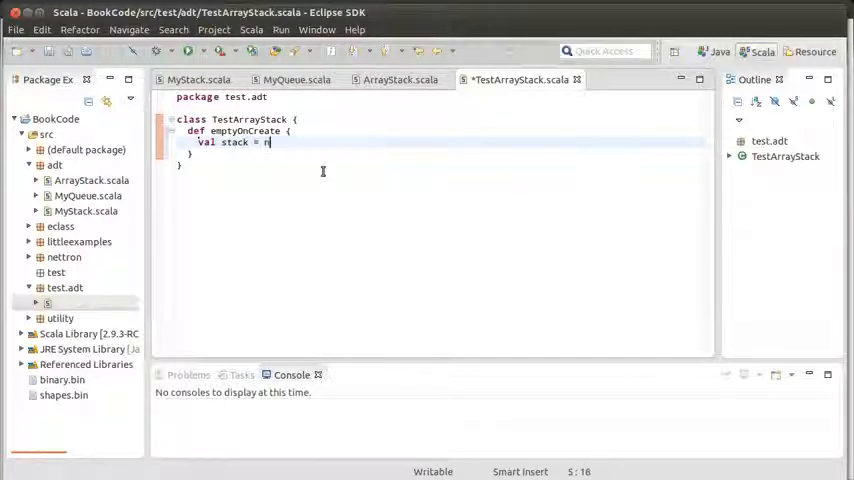
type("ew Array")
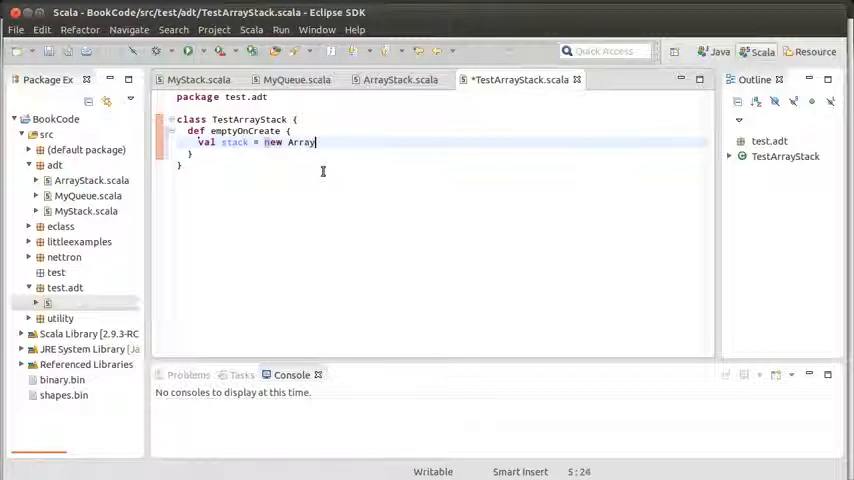
type("[11]")
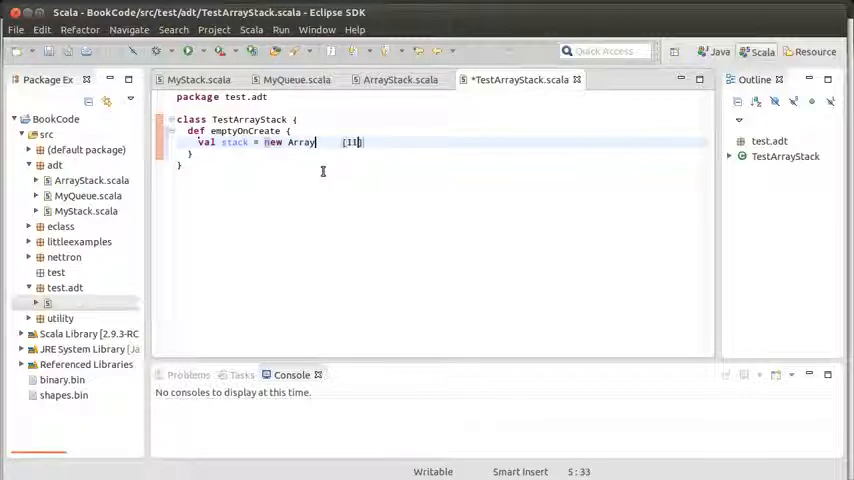
type("nt")
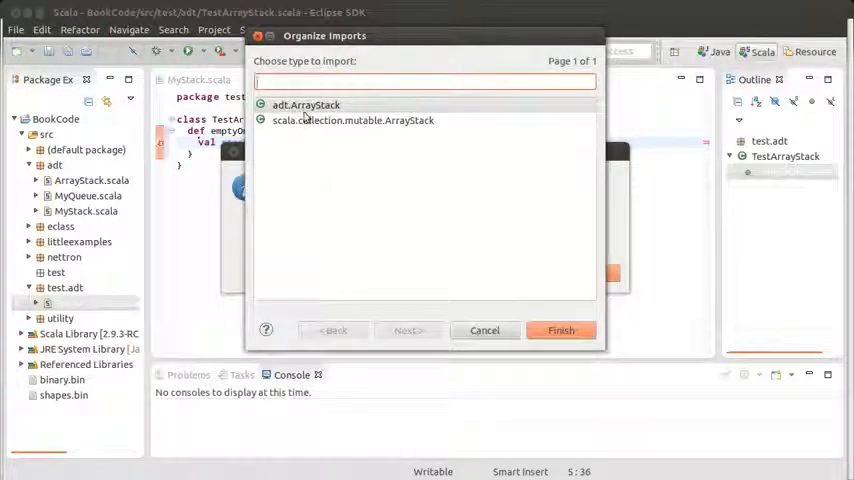
Step: Import adt.ArrayStack, assert stack.isEmpty with assertTrue in emptyOnCreate, and save
left_click(560, 330)
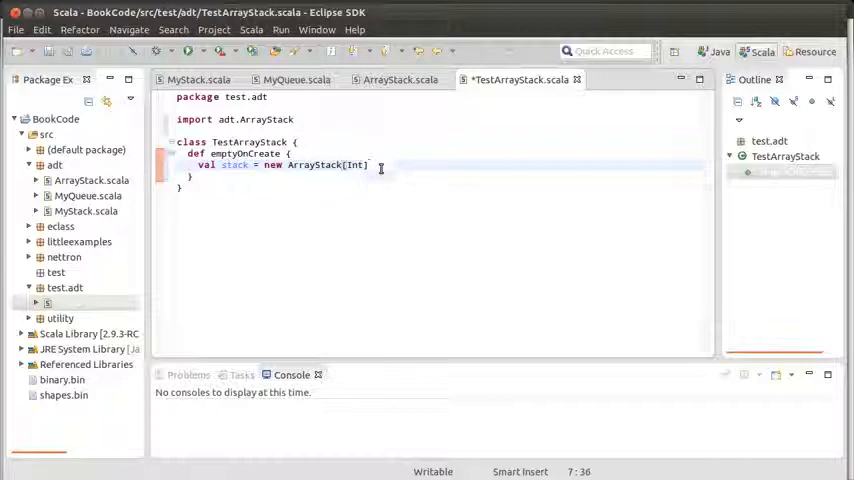
type("a")
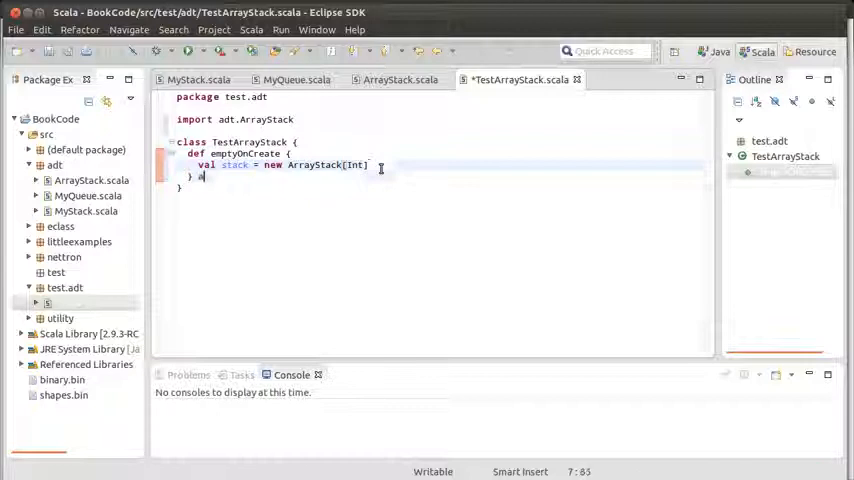
type("ssertTrue(")
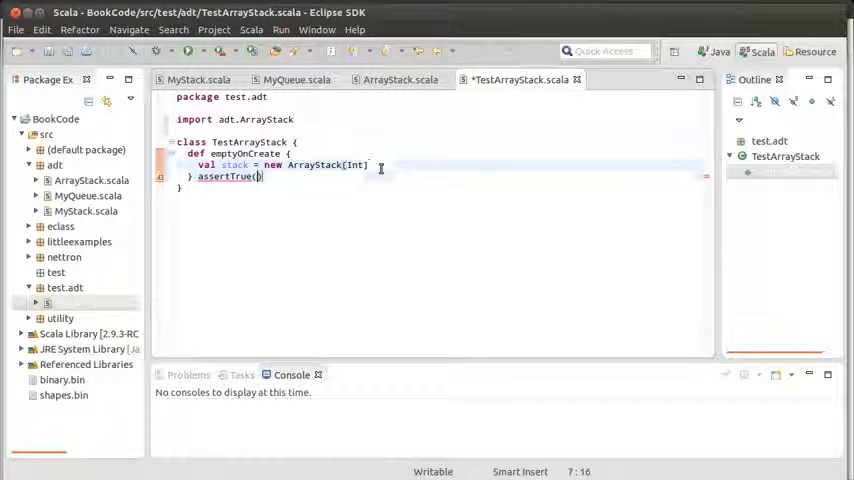
type("stack.isEm")
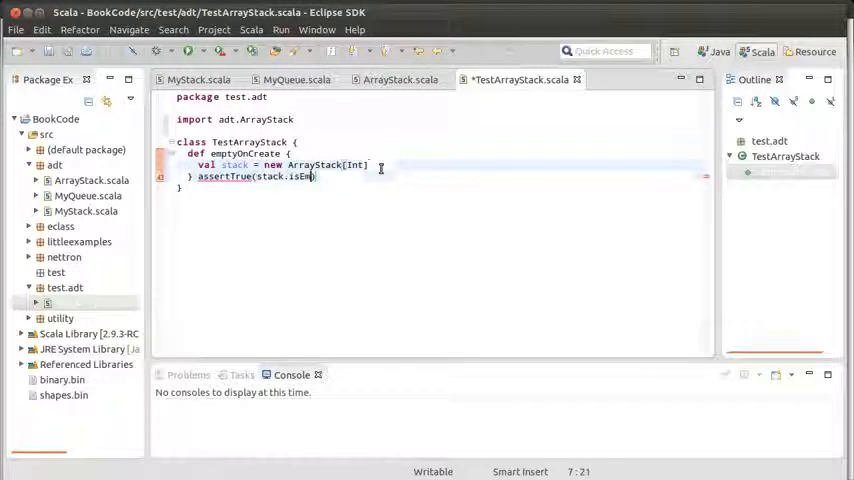
type("pty")
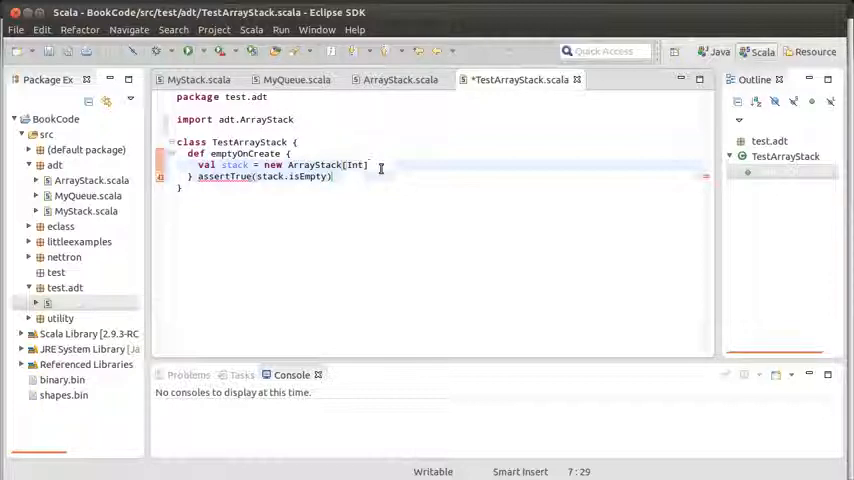
key("ctrl+s")
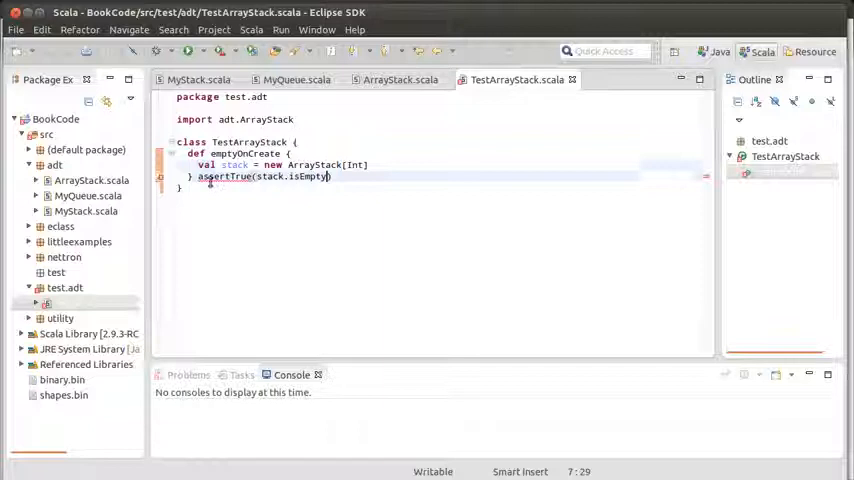
Step: Import org.junit.Assert._ so the assert methods resolve
type("Assert.")
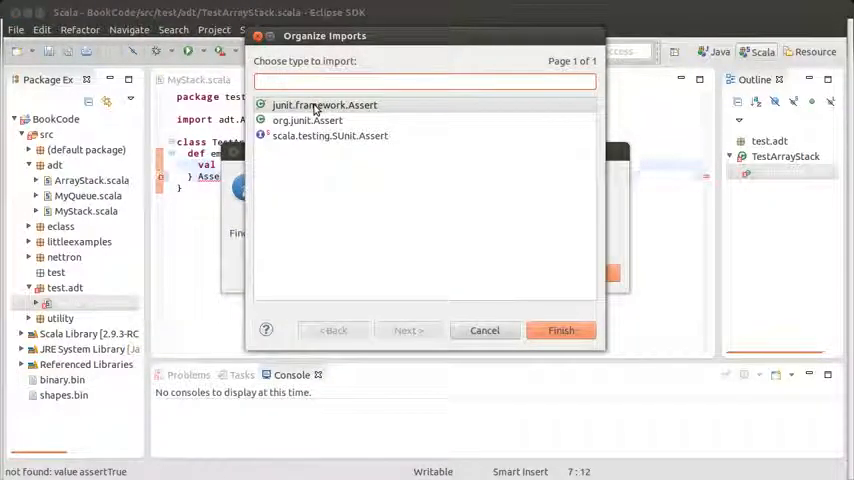
left_click(308, 120)
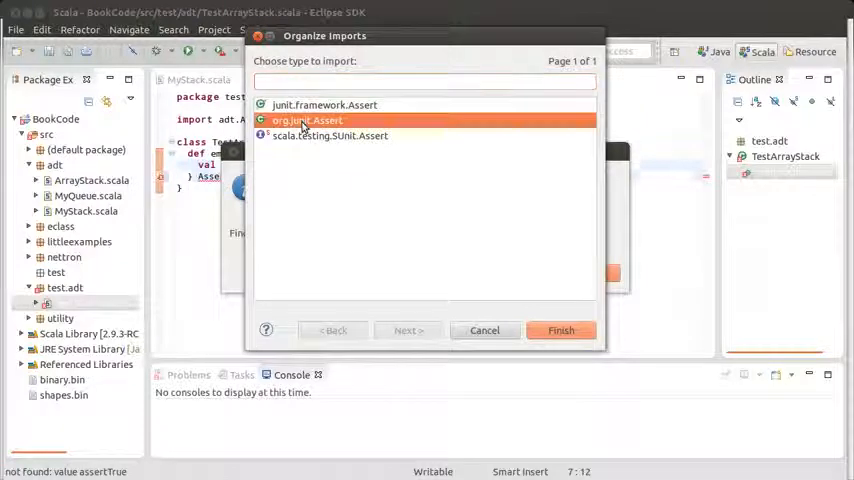
left_click(560, 330)
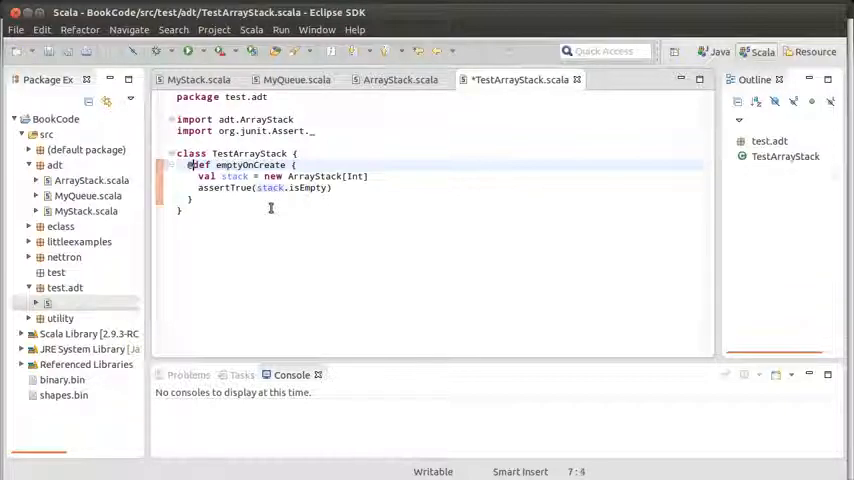
type("@Test")
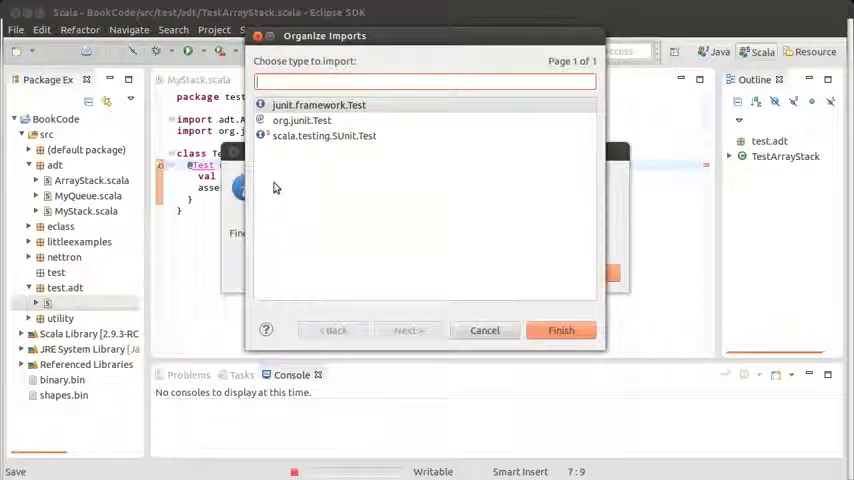
left_click(560, 330)
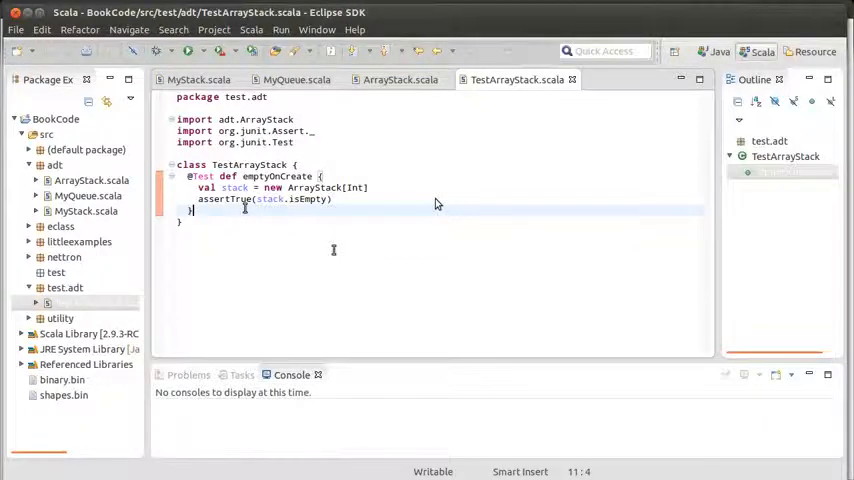
Step: Run TestArrayStack as a Scala JUnit test and see 1/1 pass
right_click(334, 250)
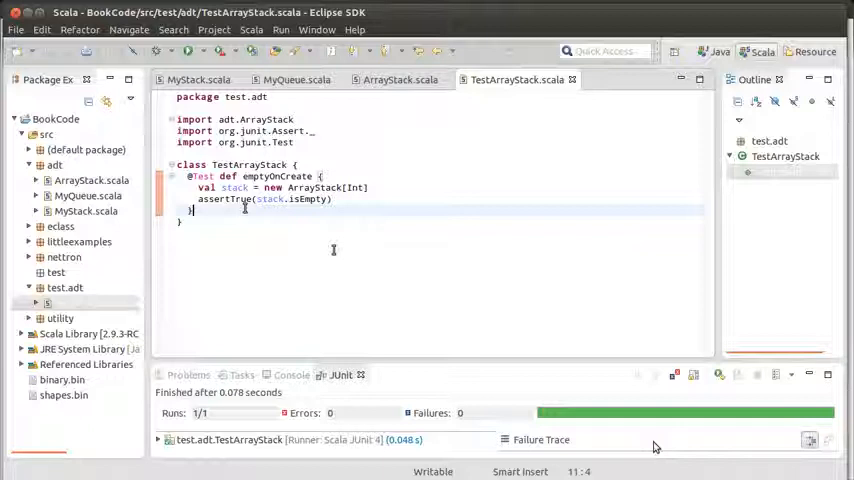
mouse_move(366, 274)
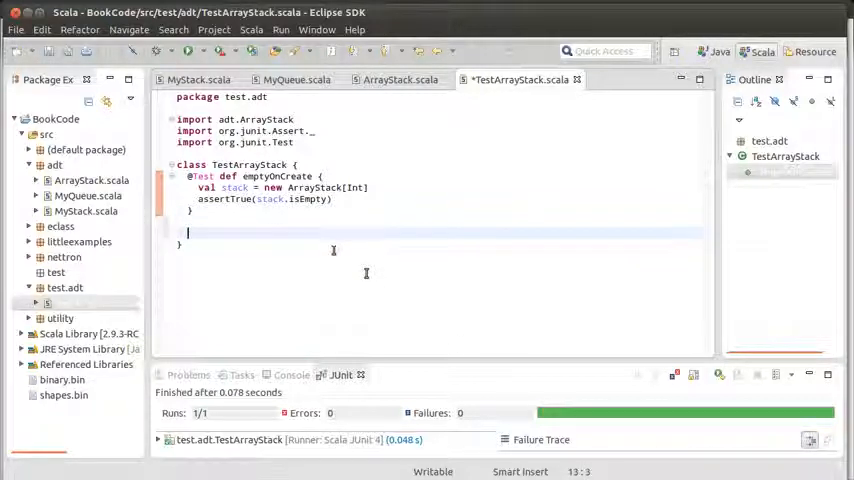
type("@Test def")
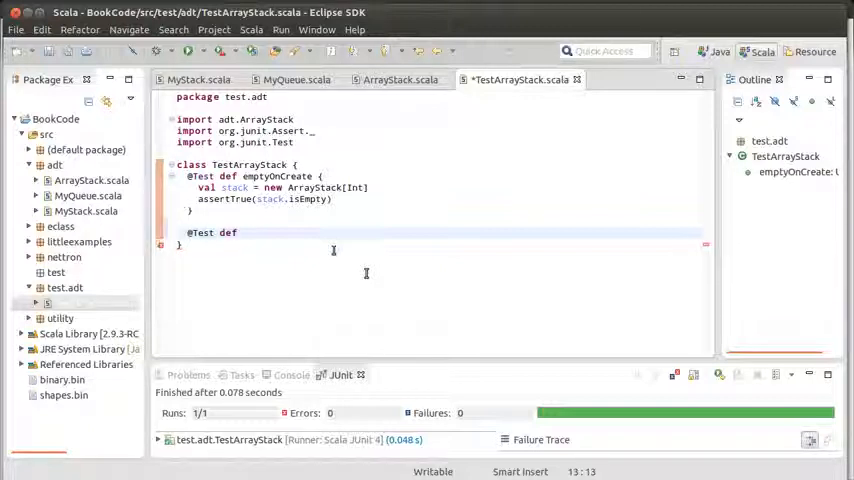
type("not")
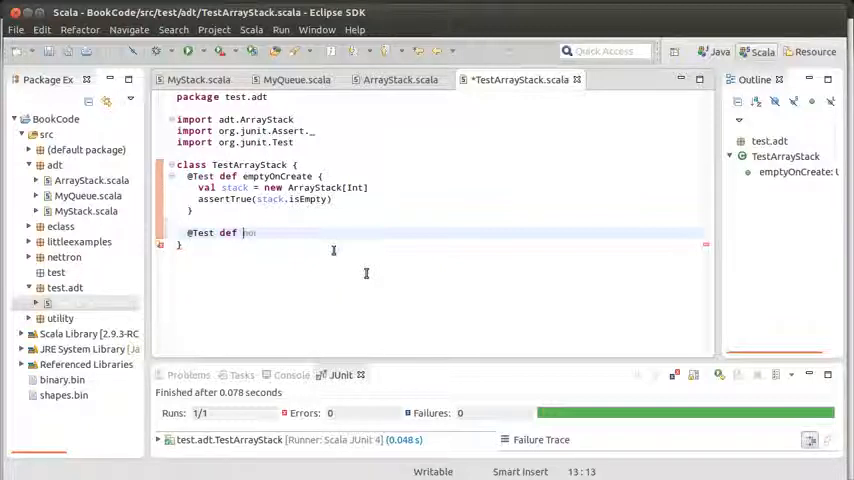
type("nonEmpty")
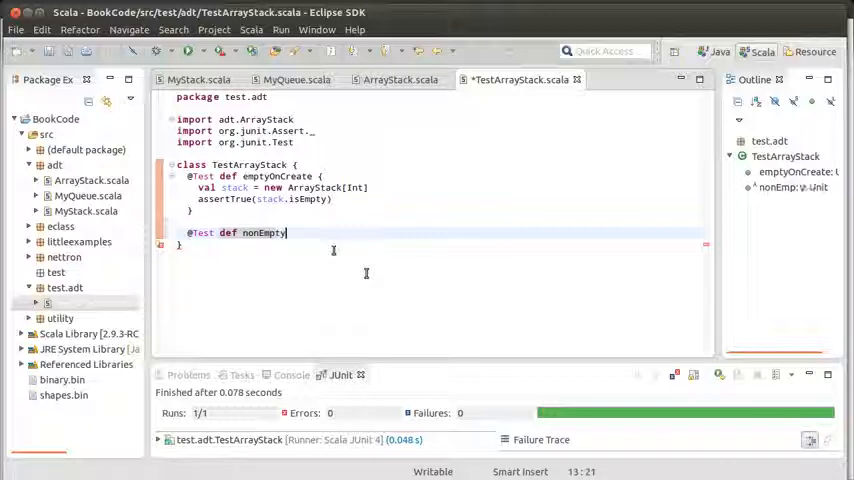
type("Af")
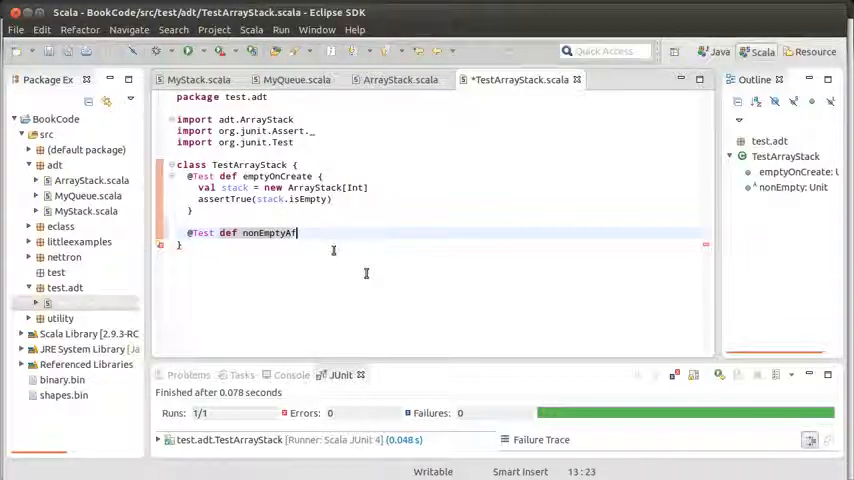
type("fterPush {")
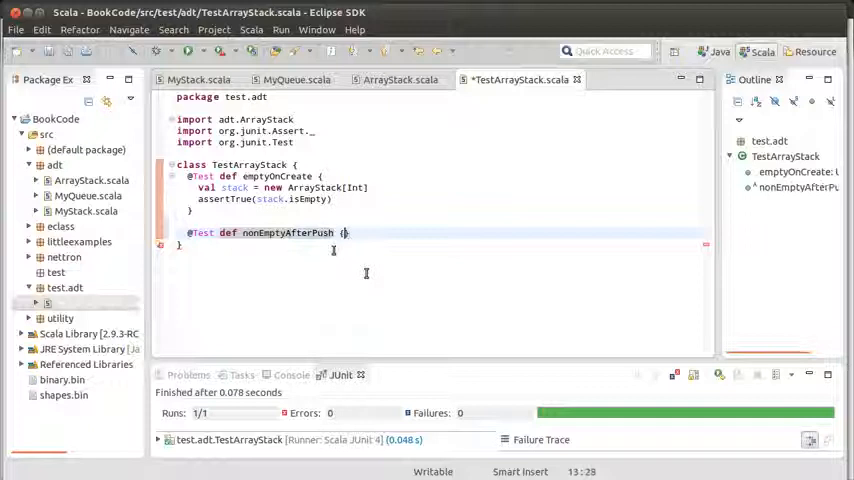
key("Return")
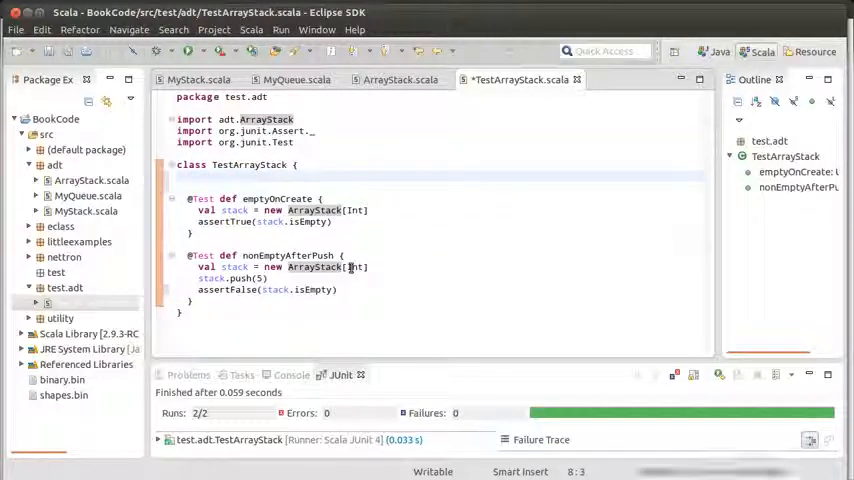
Step: Add a shared field var stack:ArrayStack[Int] = null
type("var stack")
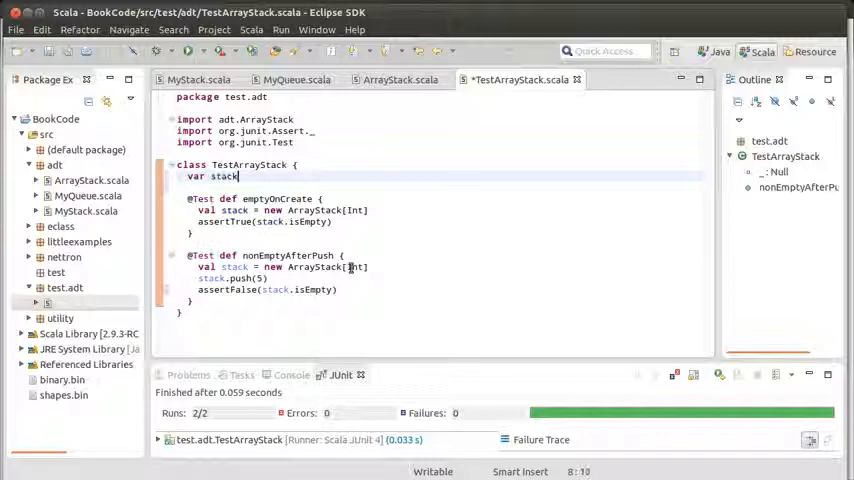
type(":ArrayStack[Int] = null")
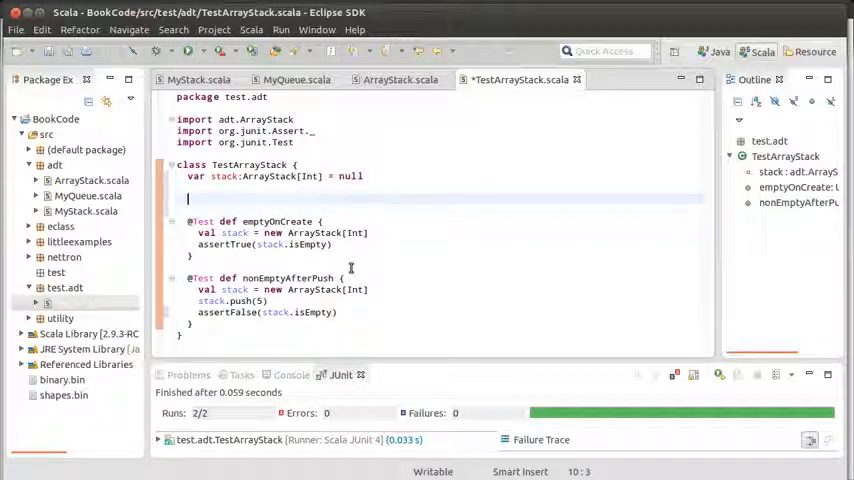
type("@")
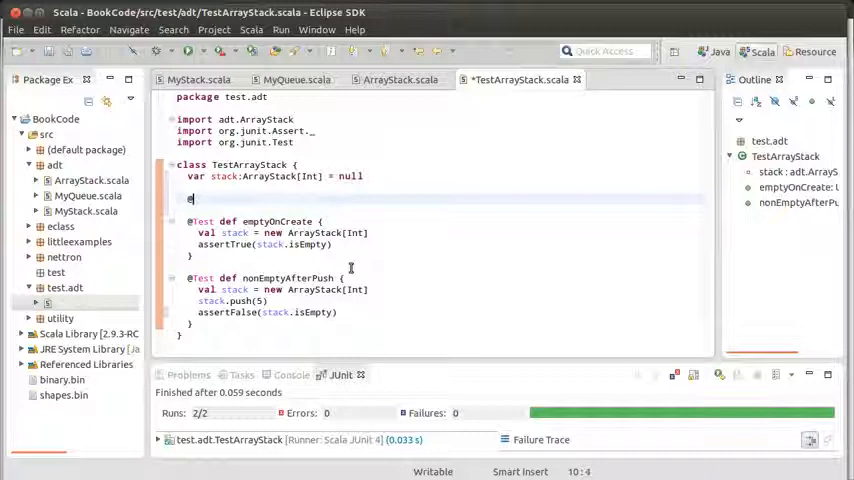
type("Before def")
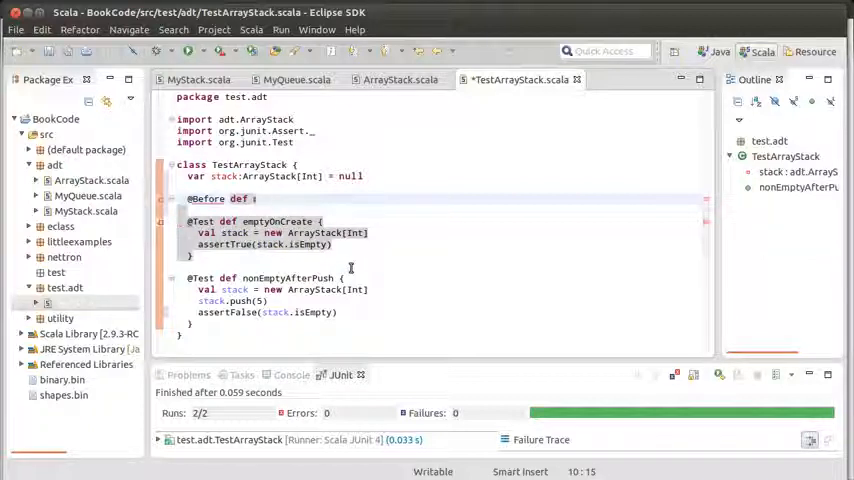
type("makeStack {")
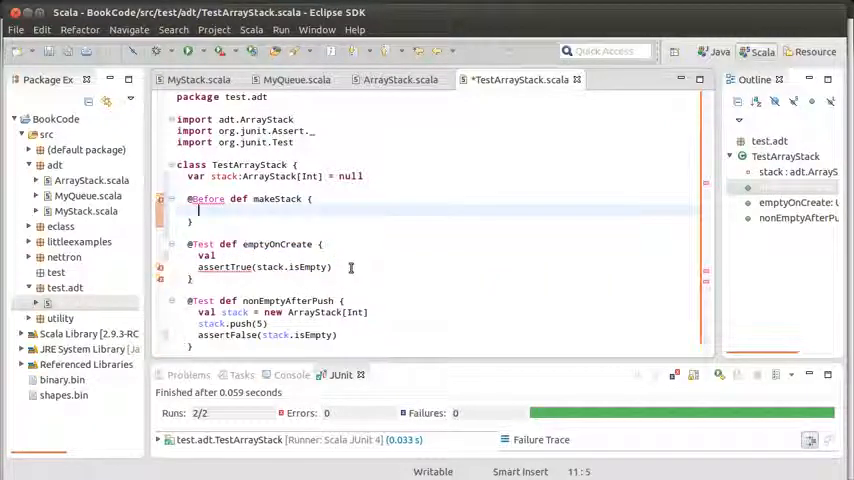
type("stack = new ArrayStack[Int]")
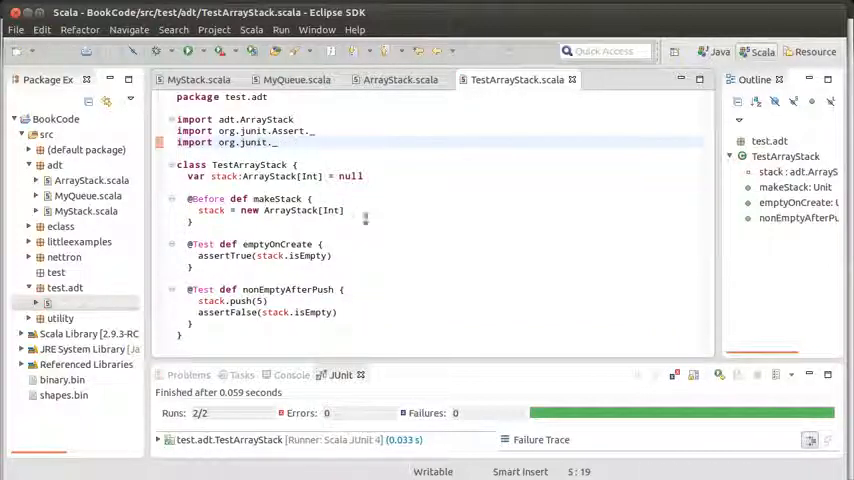
left_click(360, 256)
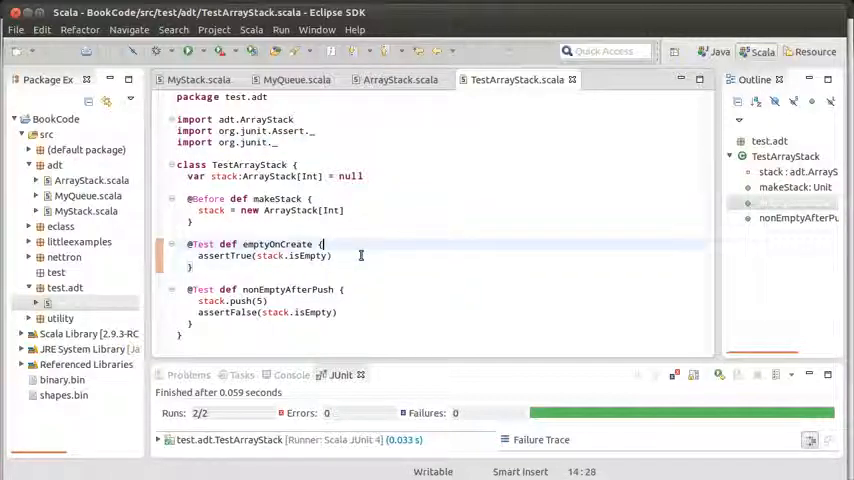
Step: Rerun the JUnit tests to see 2/2 pass, then place the cursor after the last test
left_click(310, 198)
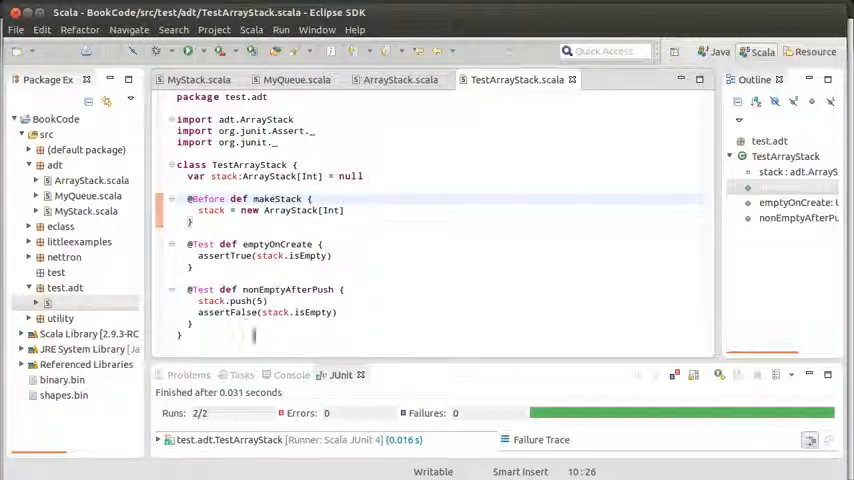
double_click(206, 198)
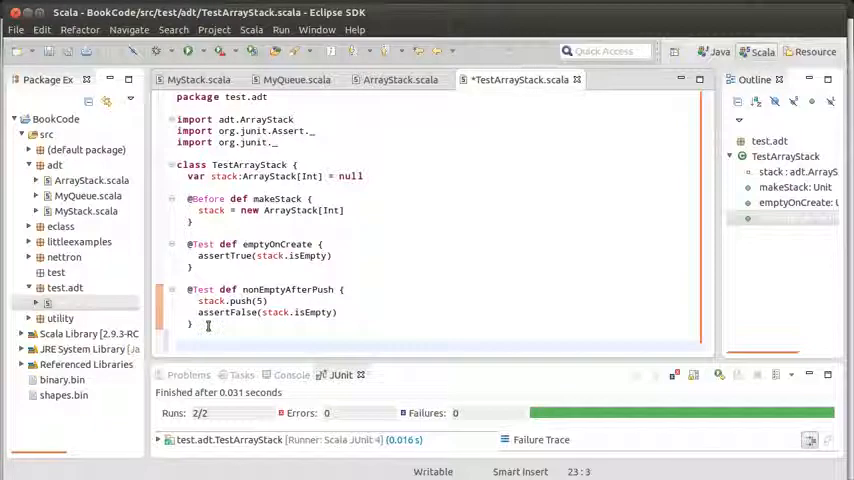
type("@Test")
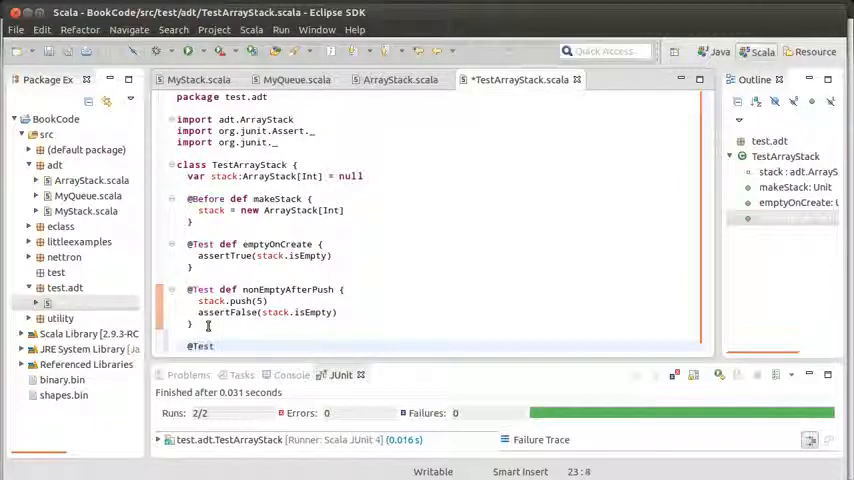
type("def pushPop3 {")
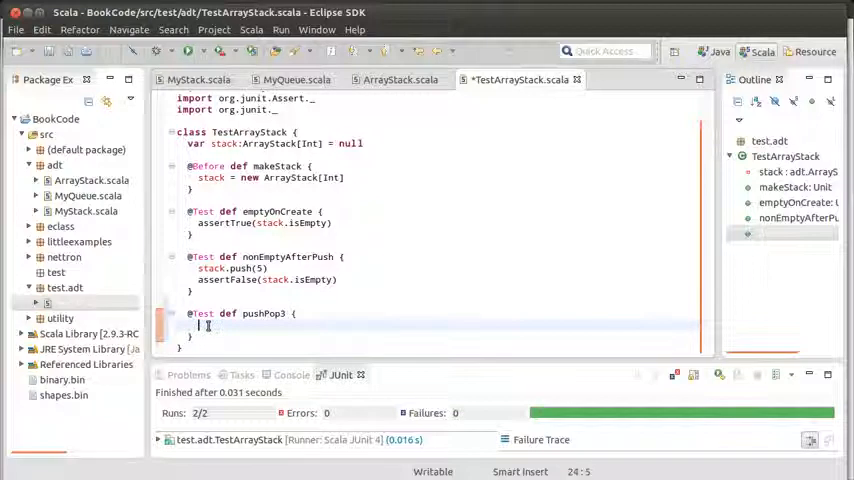
Step: Push 5, 2 and 7 onto the stack and begin asserting pop returns 7
type("stack.push")
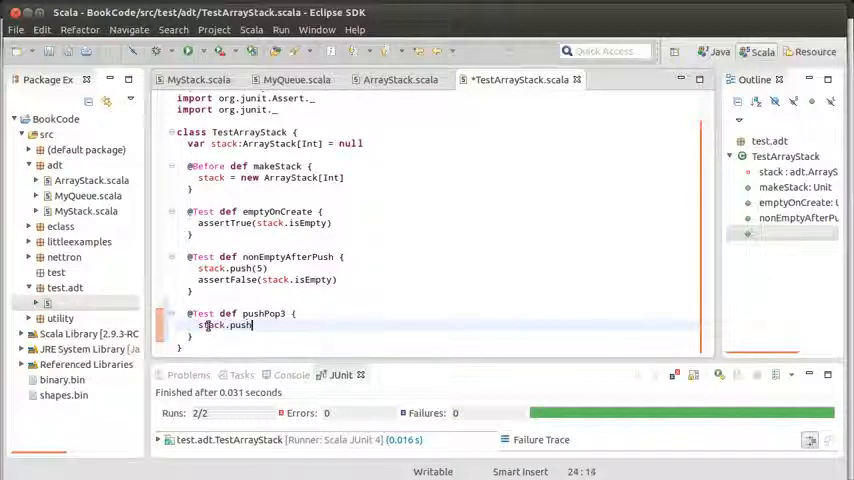
type("(5)")
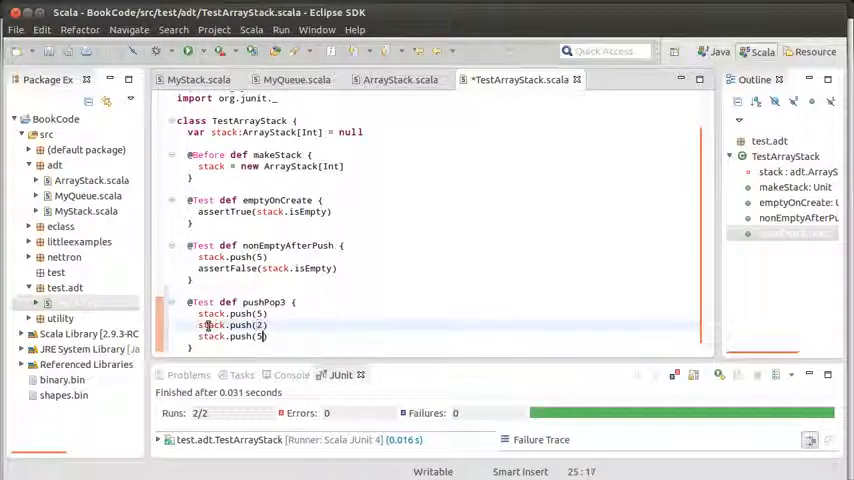
type("7)")
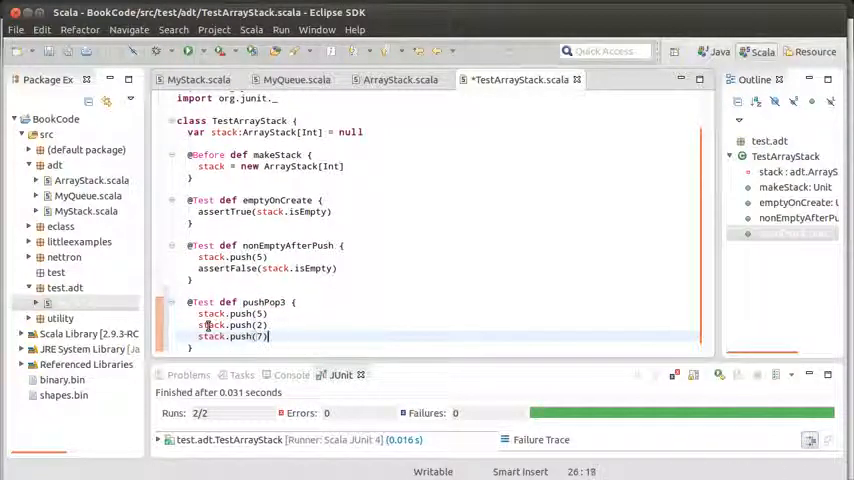
key("Return")
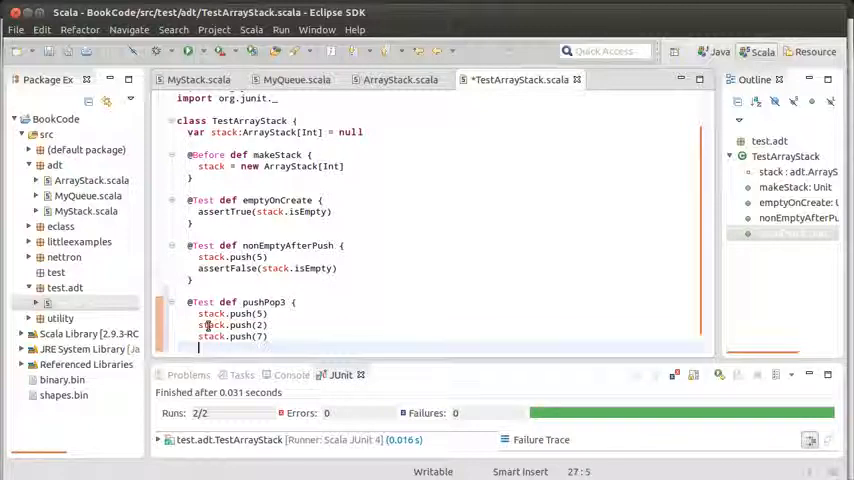
type("assertEquals(7, stack.pop(7")
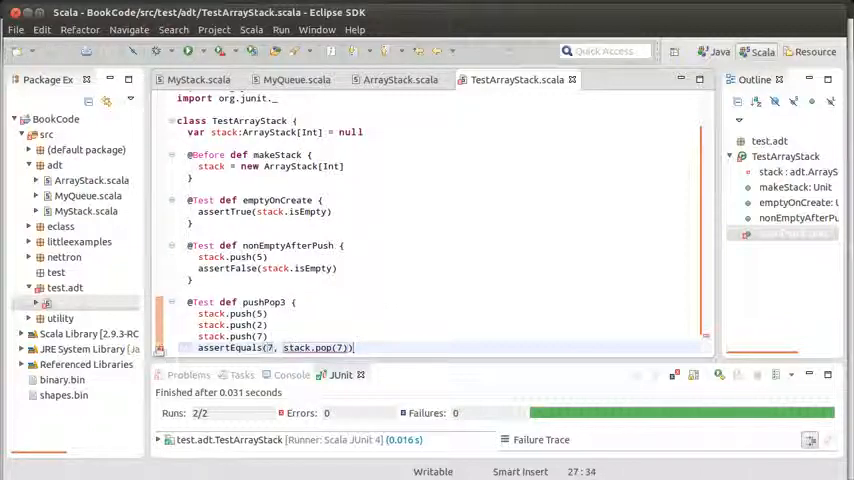
mouse_move(160, 348)
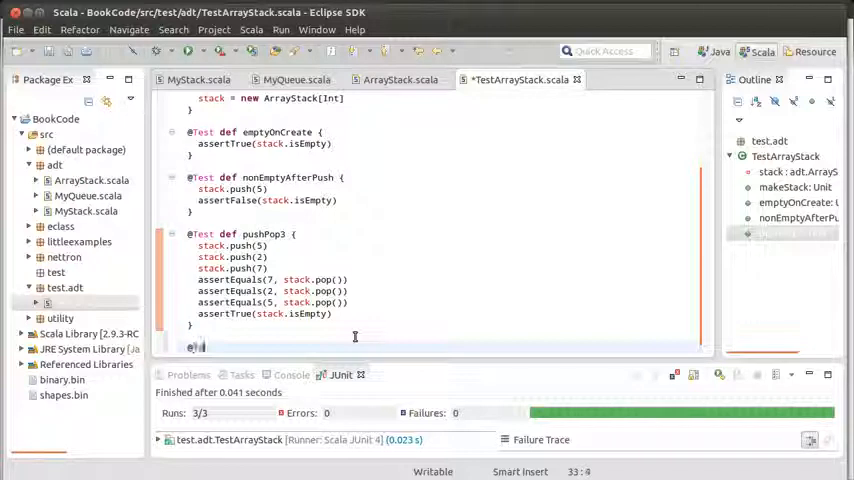
type("@Test def pushPop100 {")
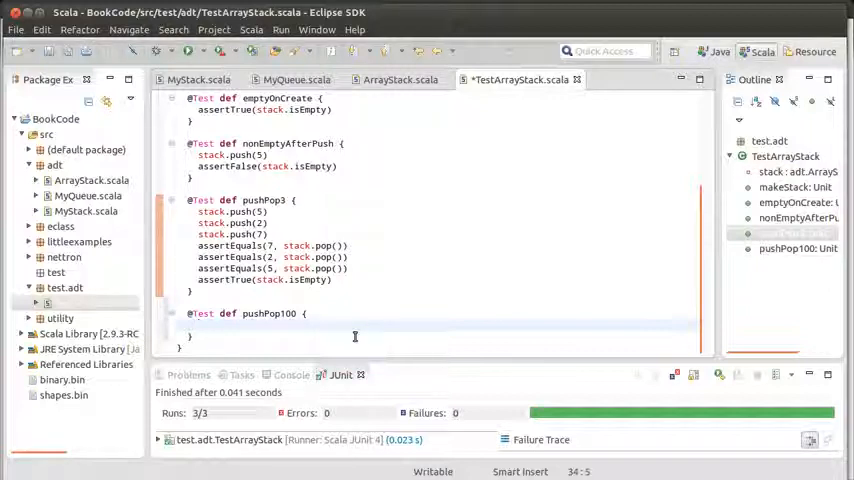
left_click(200, 324)
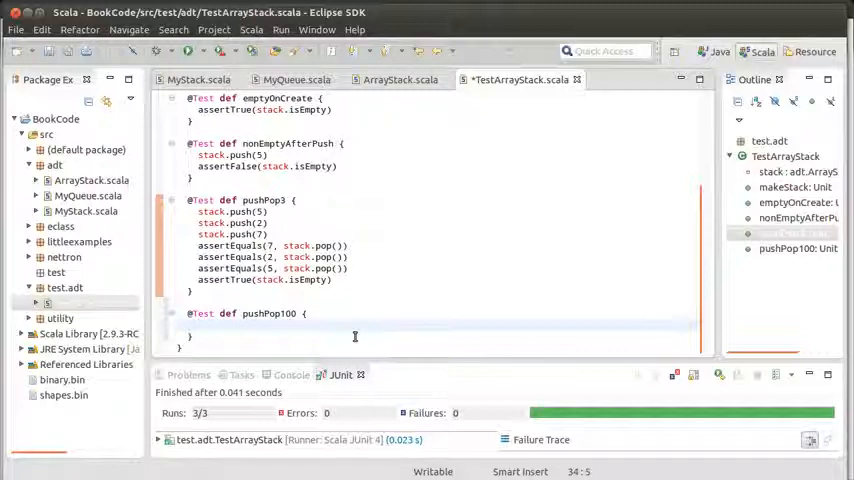
left_click(198, 324)
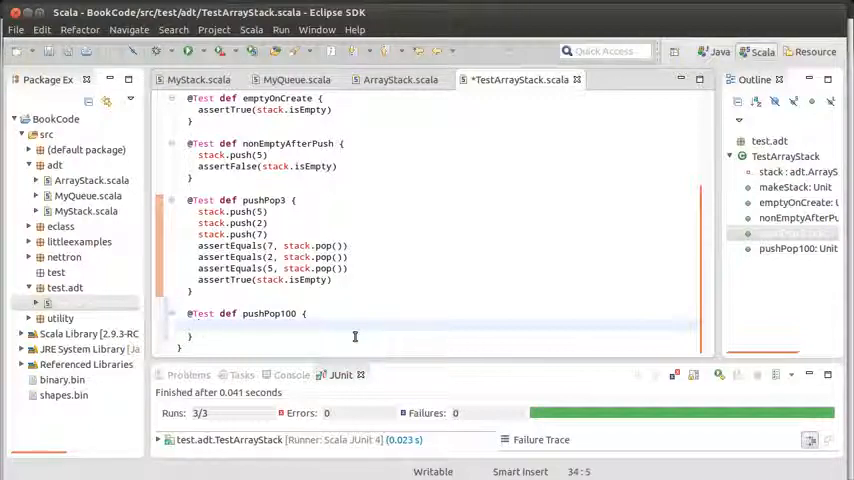
left_click(210, 234)
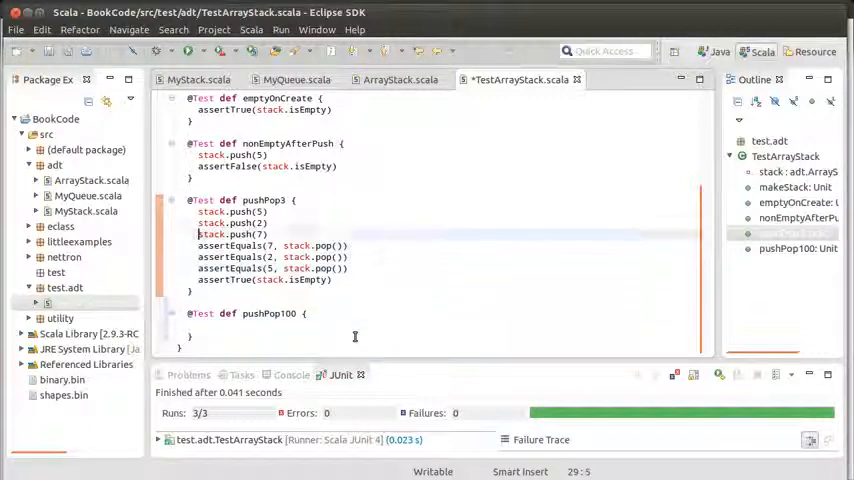
left_click_drag(198, 212, 332, 280)
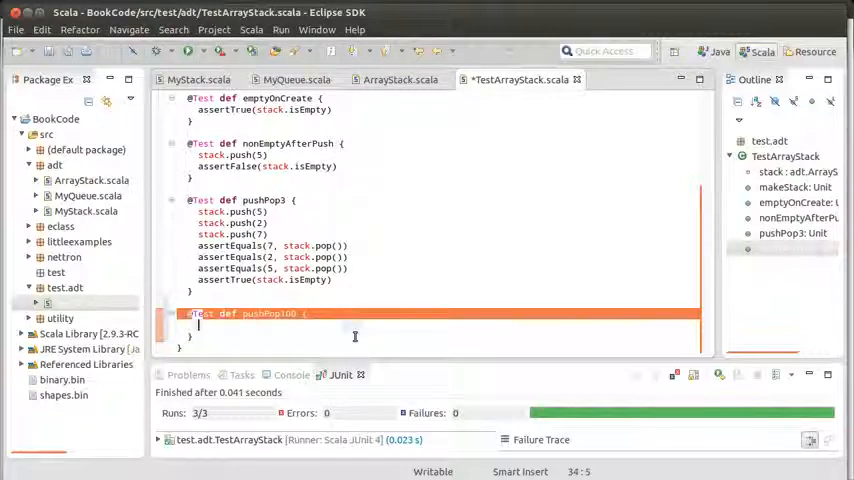
Step: Define val nums = Array.fill(100)(util.Random.nextInt(1000))
type("val nums = Array.")
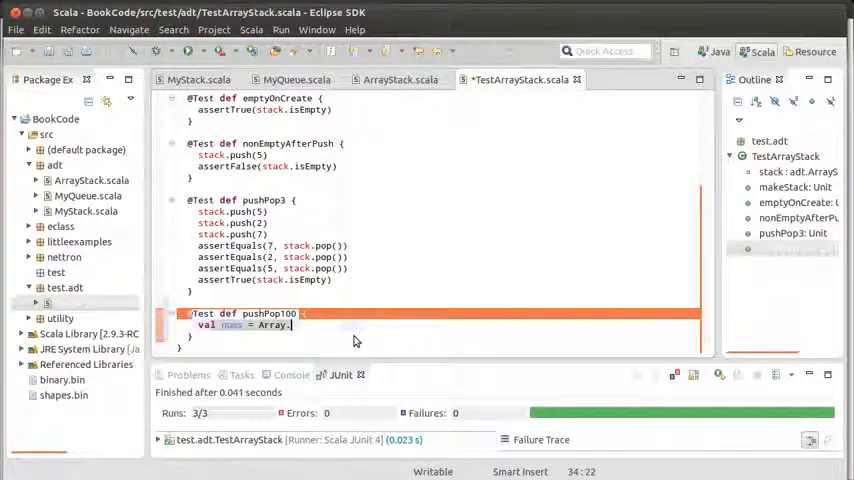
type("fill(100")
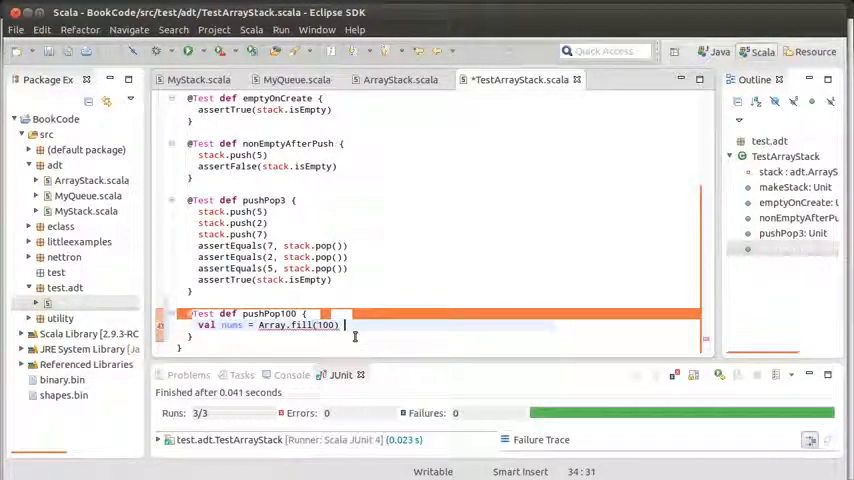
type("(util.Random)")
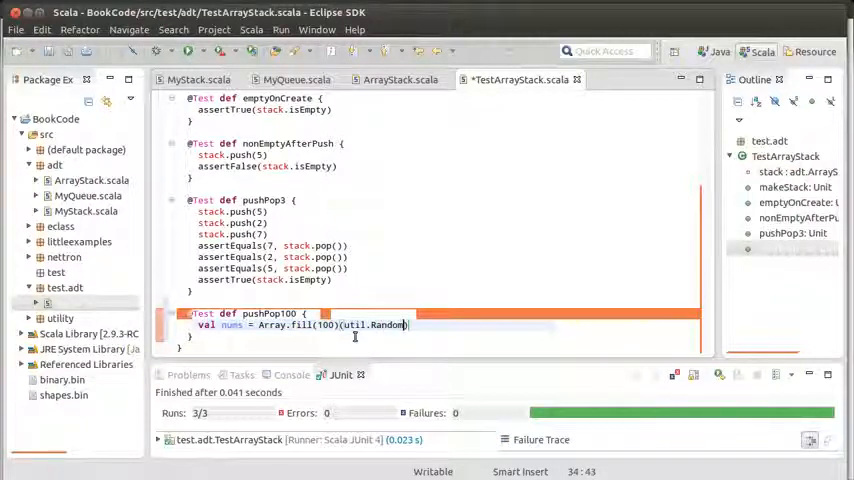
type(".nextInt(1000)")
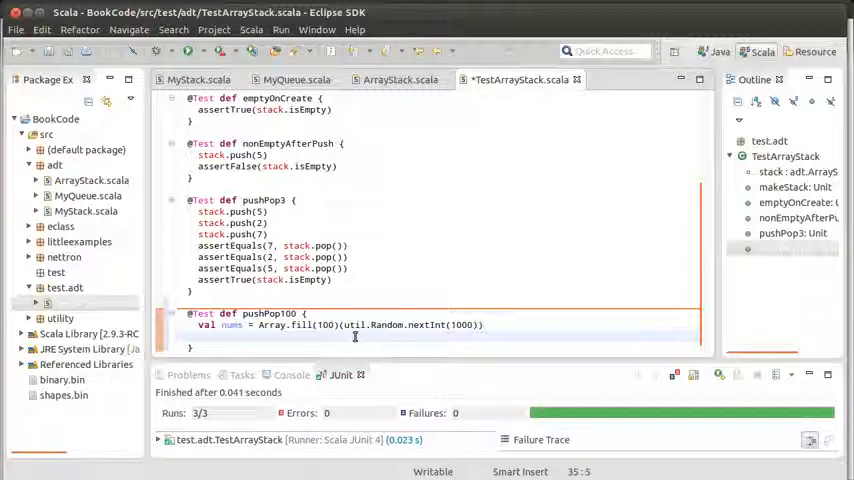
Step: Push every number onto the stack with nums.foreach(stack.push)
type("nums.fo")
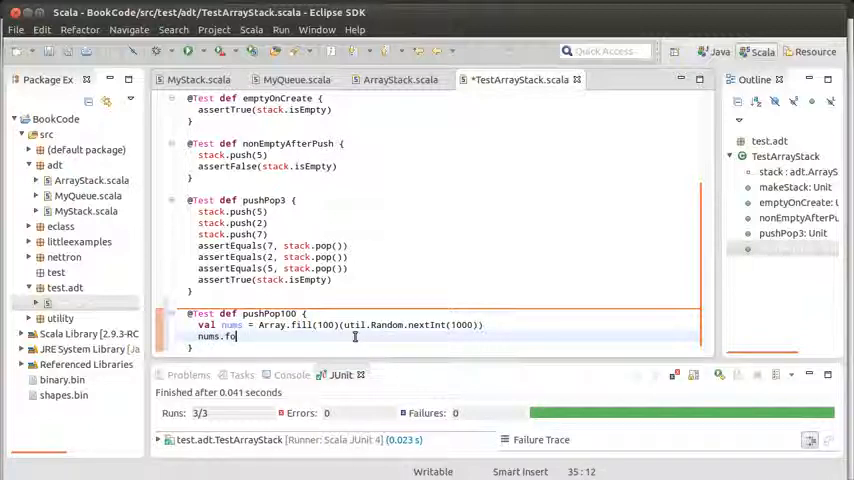
type("reach(s")
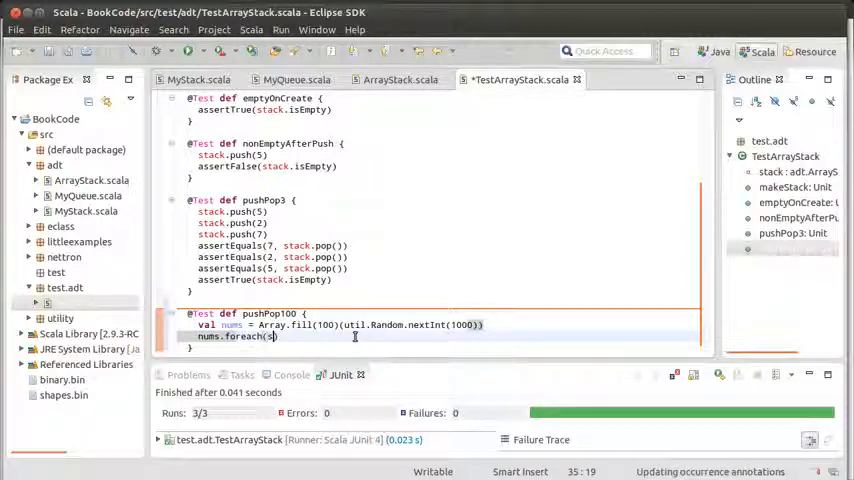
type("tack.push")
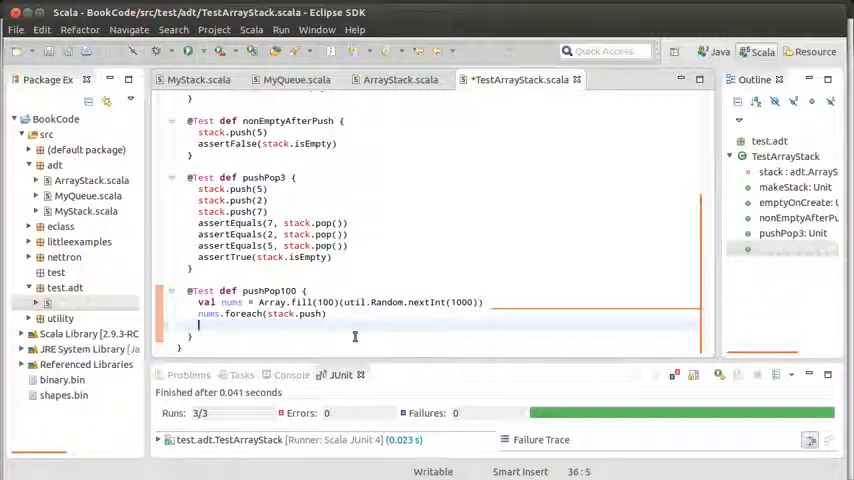
Step: Loop over nums.reverse asserting each n equals stack.pop(), then launch the tests
type("for(n <- nums")
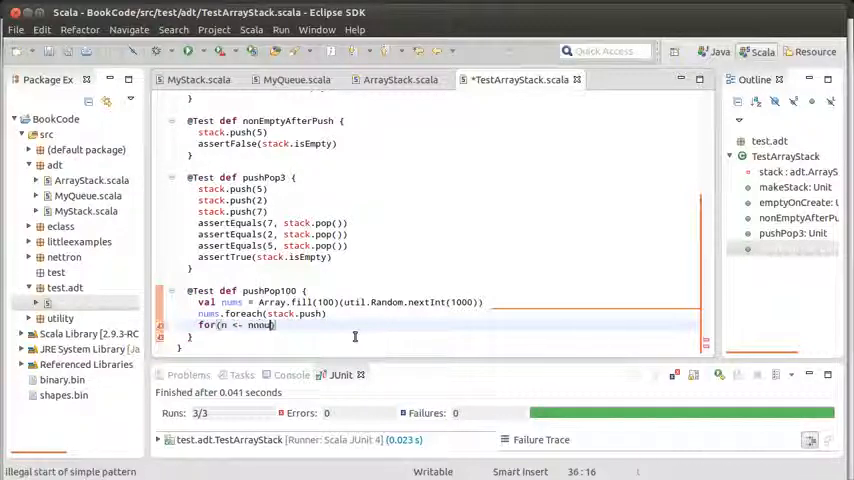
type(".reverse")
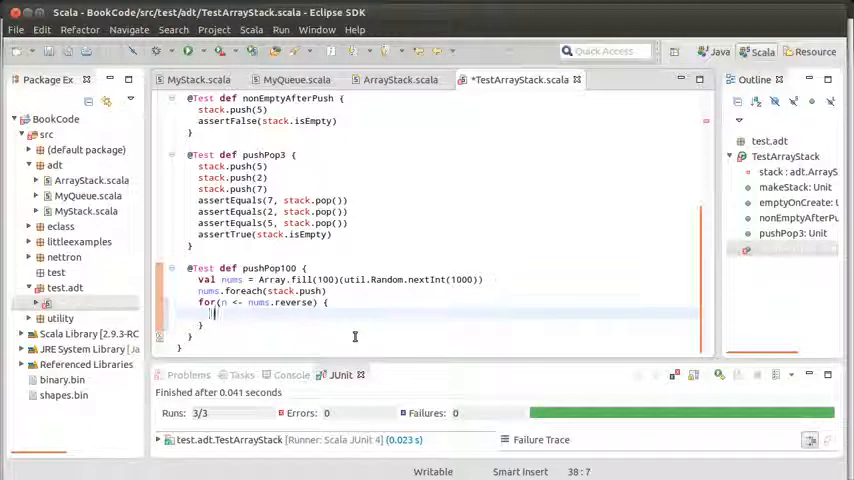
type("assertTrue")
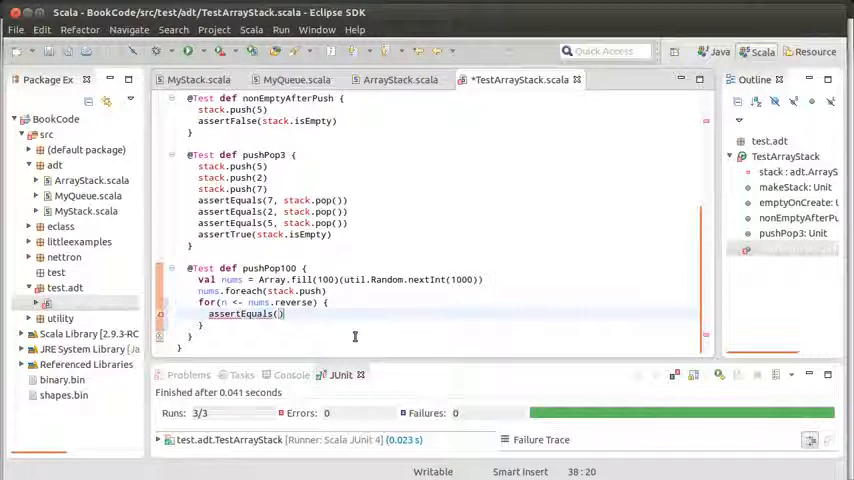
type("n")
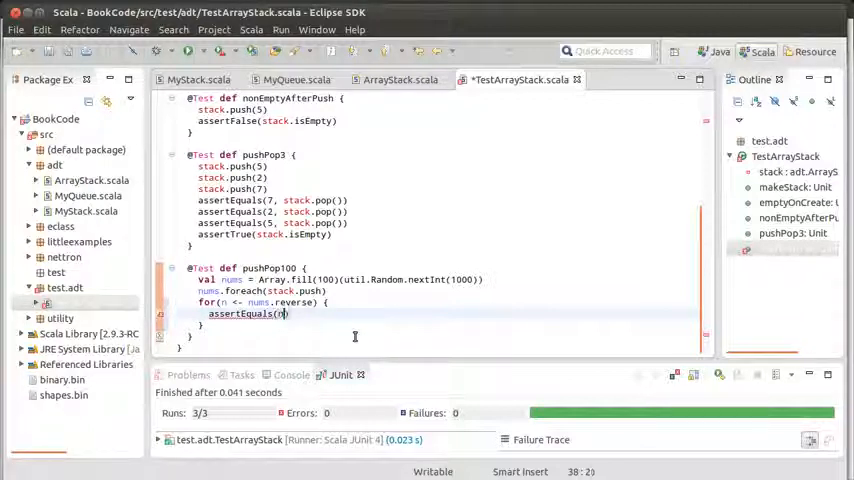
type(",")
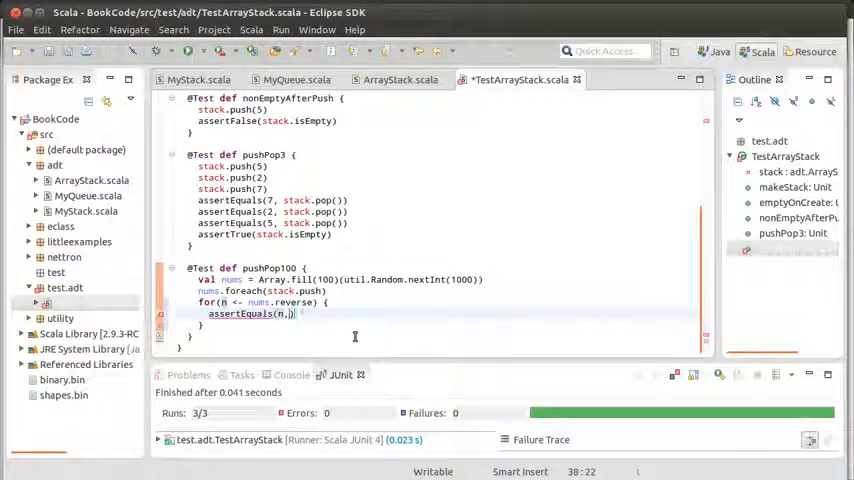
type("stack.pop(")
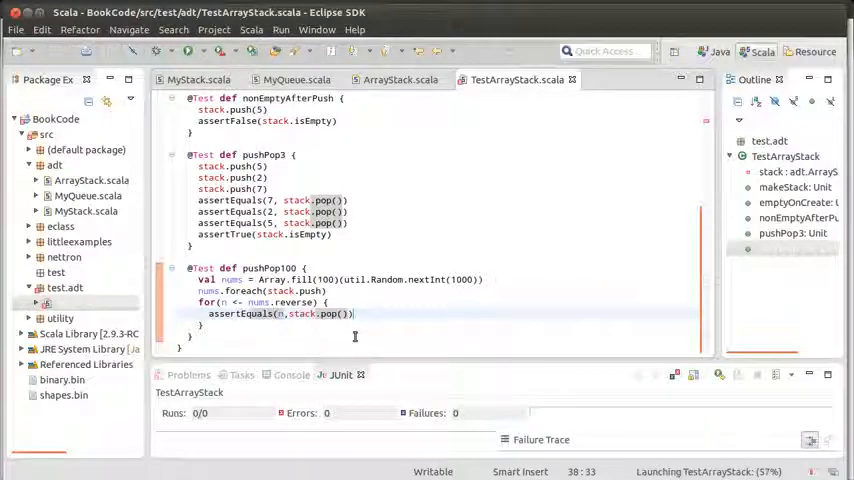
Step: Show the JUnit view: 4/4 run, pushPop100 errors with ArrayIndexOutOfBoundsException in ArrayStack.push
left_click(292, 376)
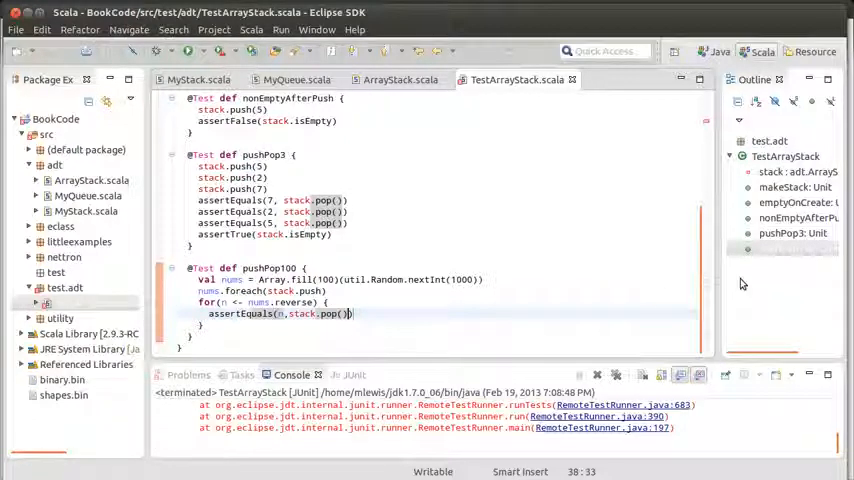
scroll("up", 3)
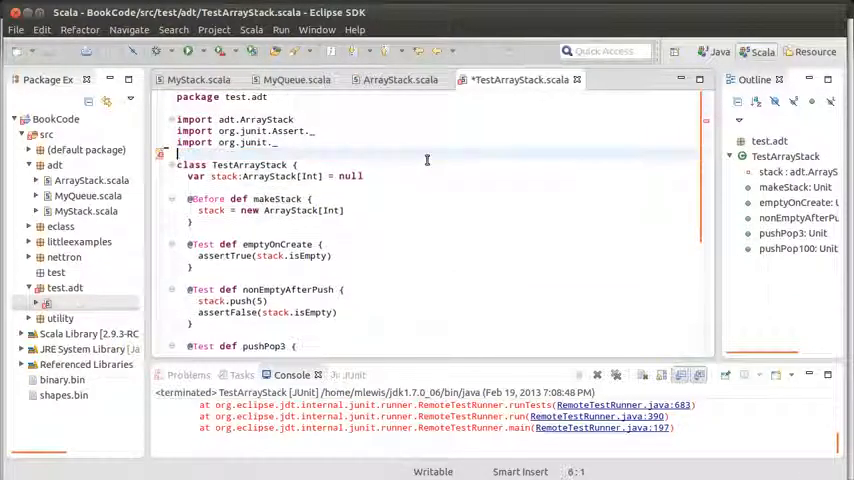
scroll("down", 3)
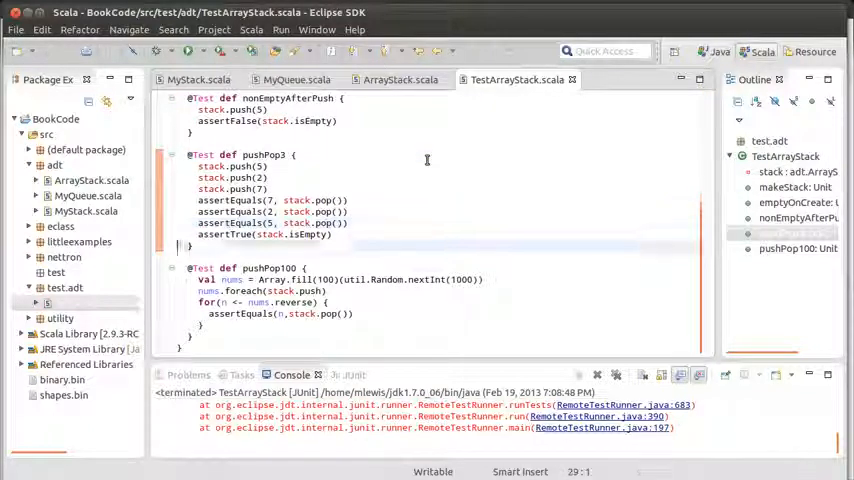
left_click(340, 374)
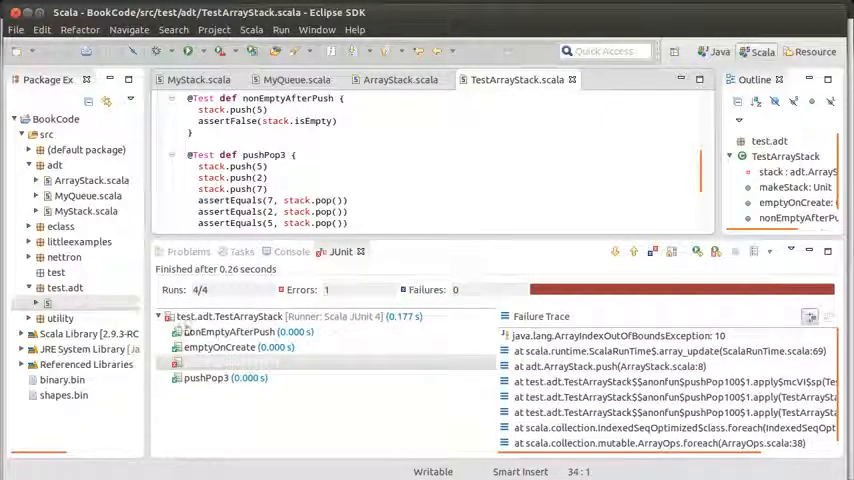
Step: From the pushPop100 trace, inspect ArrayStack push's fixed 10-element data array, then return to TestArrayStack.scala
left_click(220, 362)
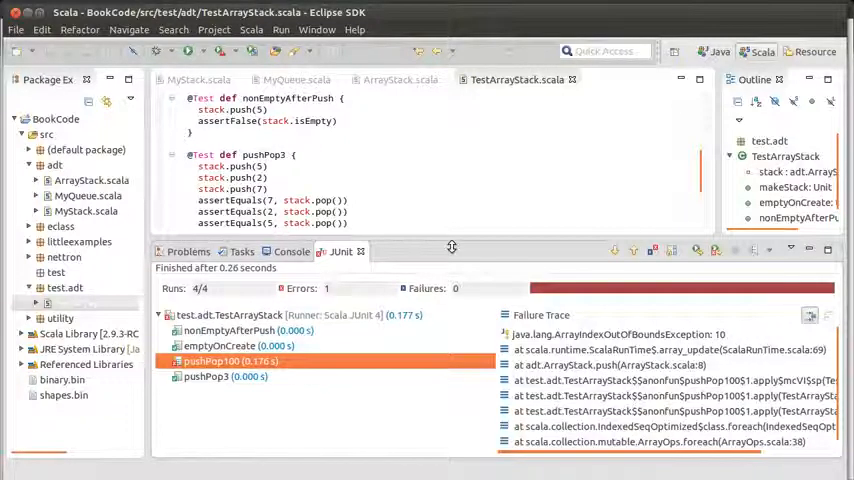
left_click_drag(452, 246, 448, 358)
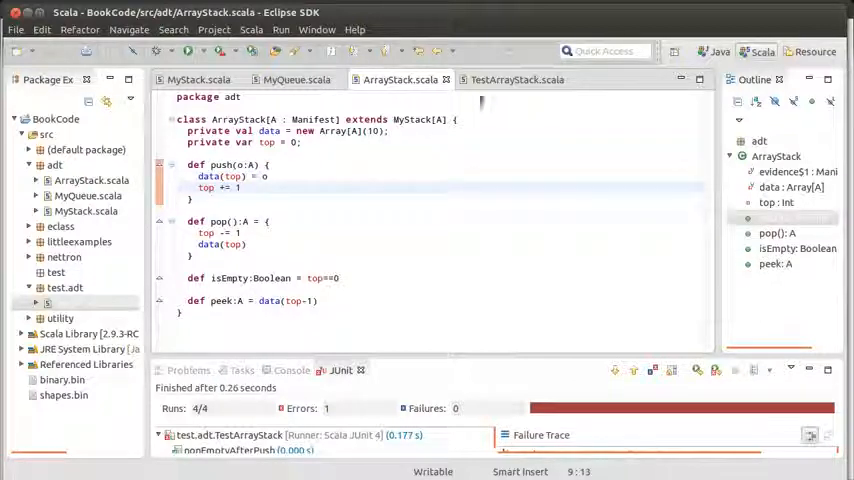
left_click(516, 80)
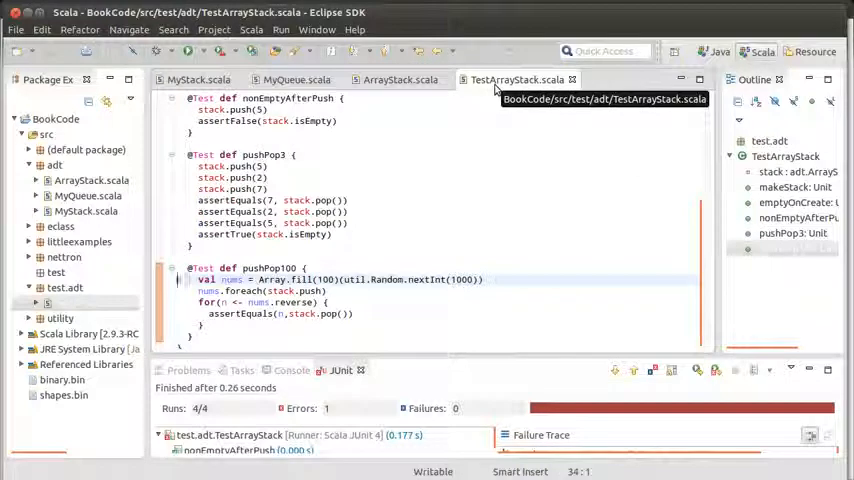